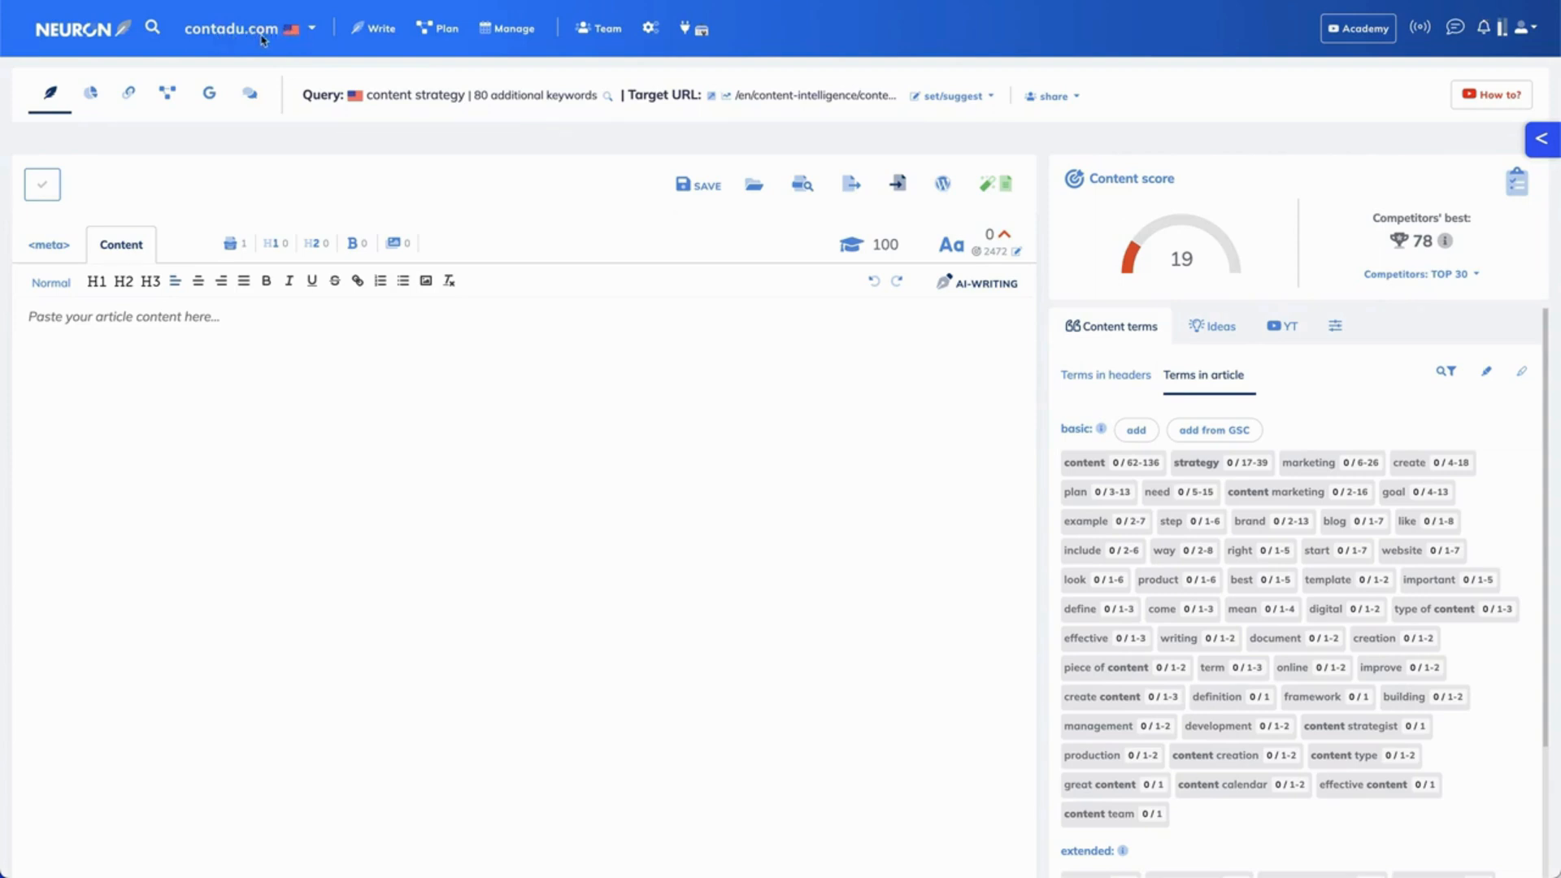
mouse_move(333, 107)
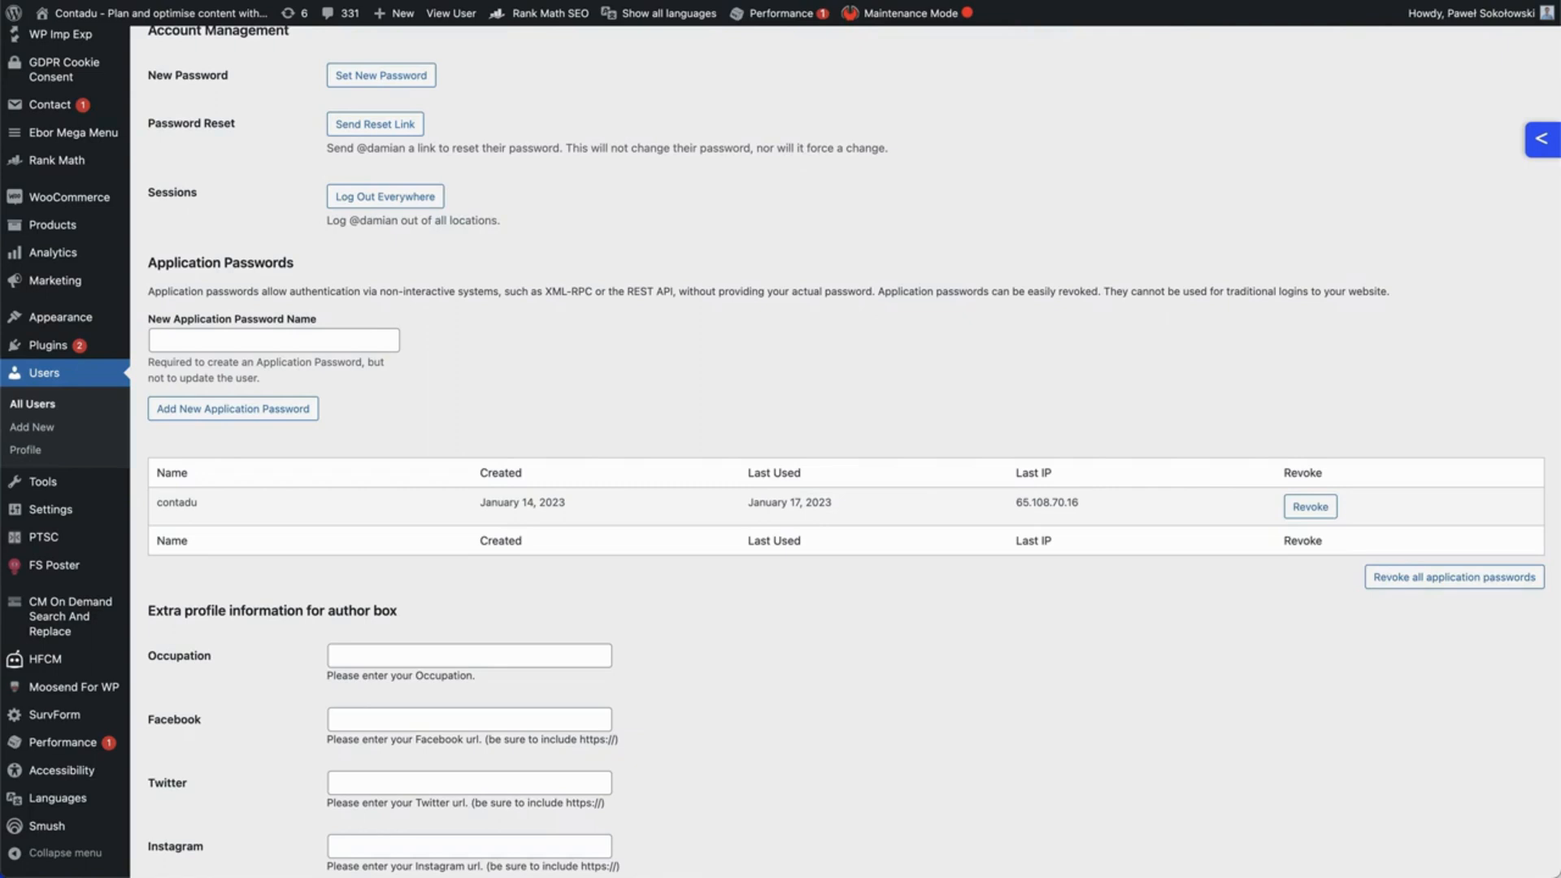
mouse_move(446, 540)
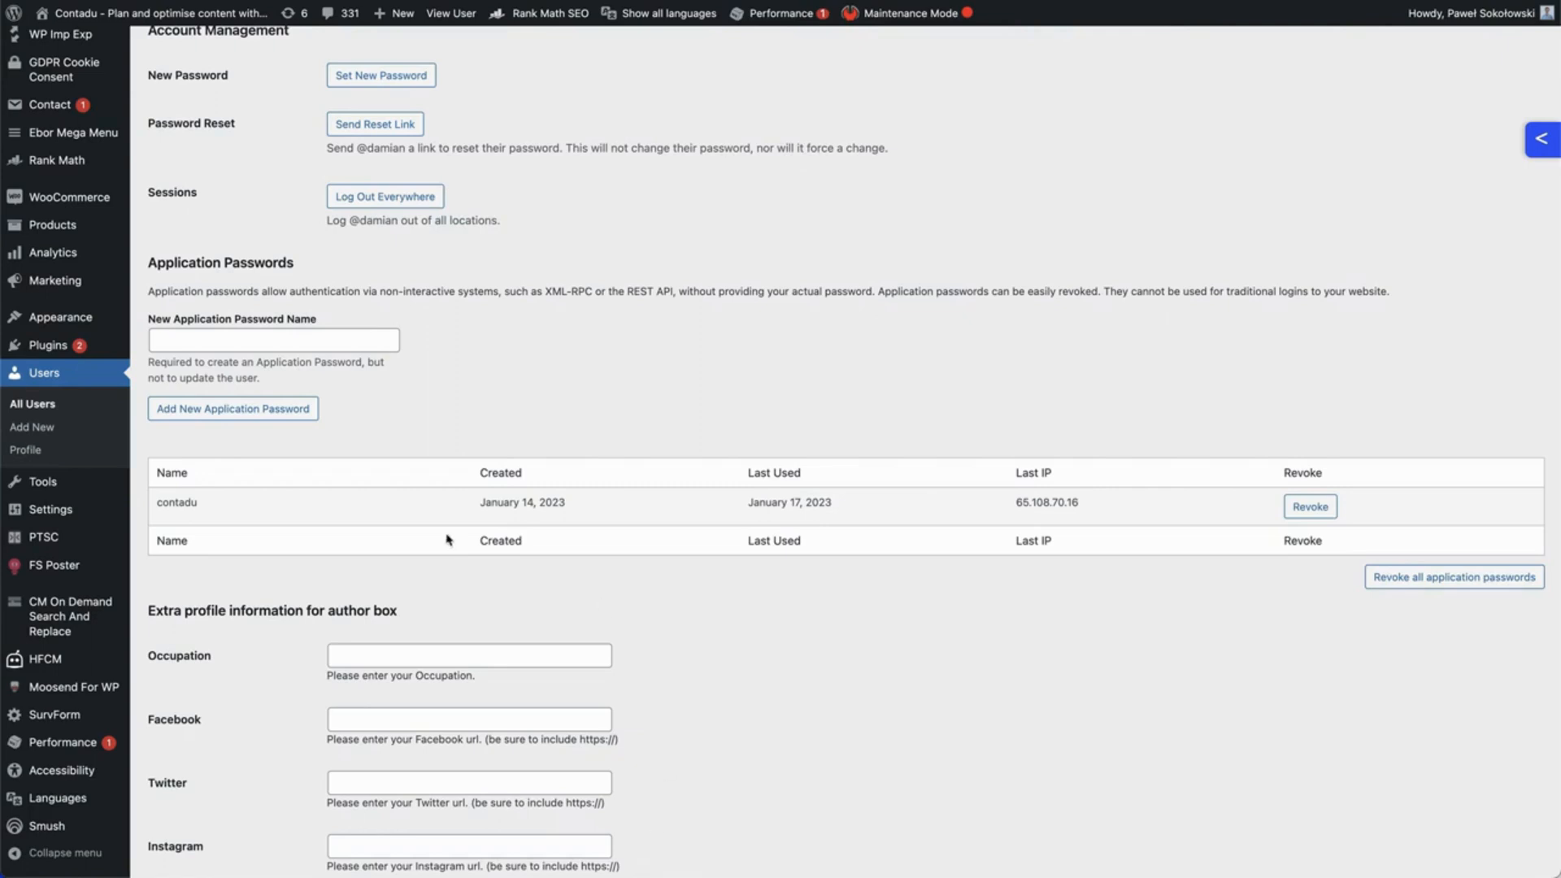
mouse_move(134, 382)
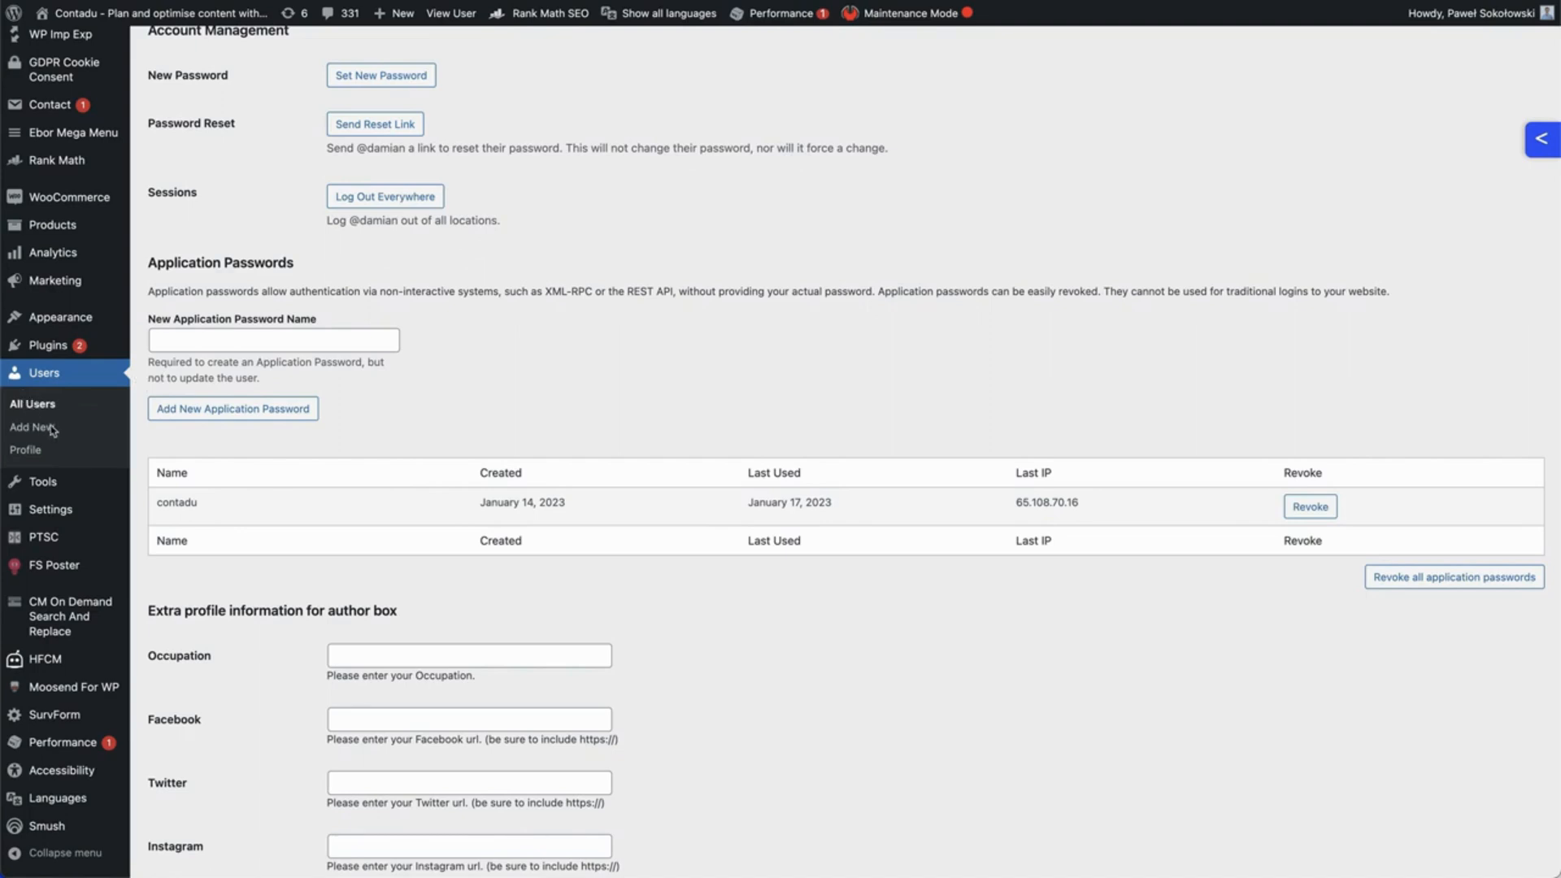
mouse_move(147, 447)
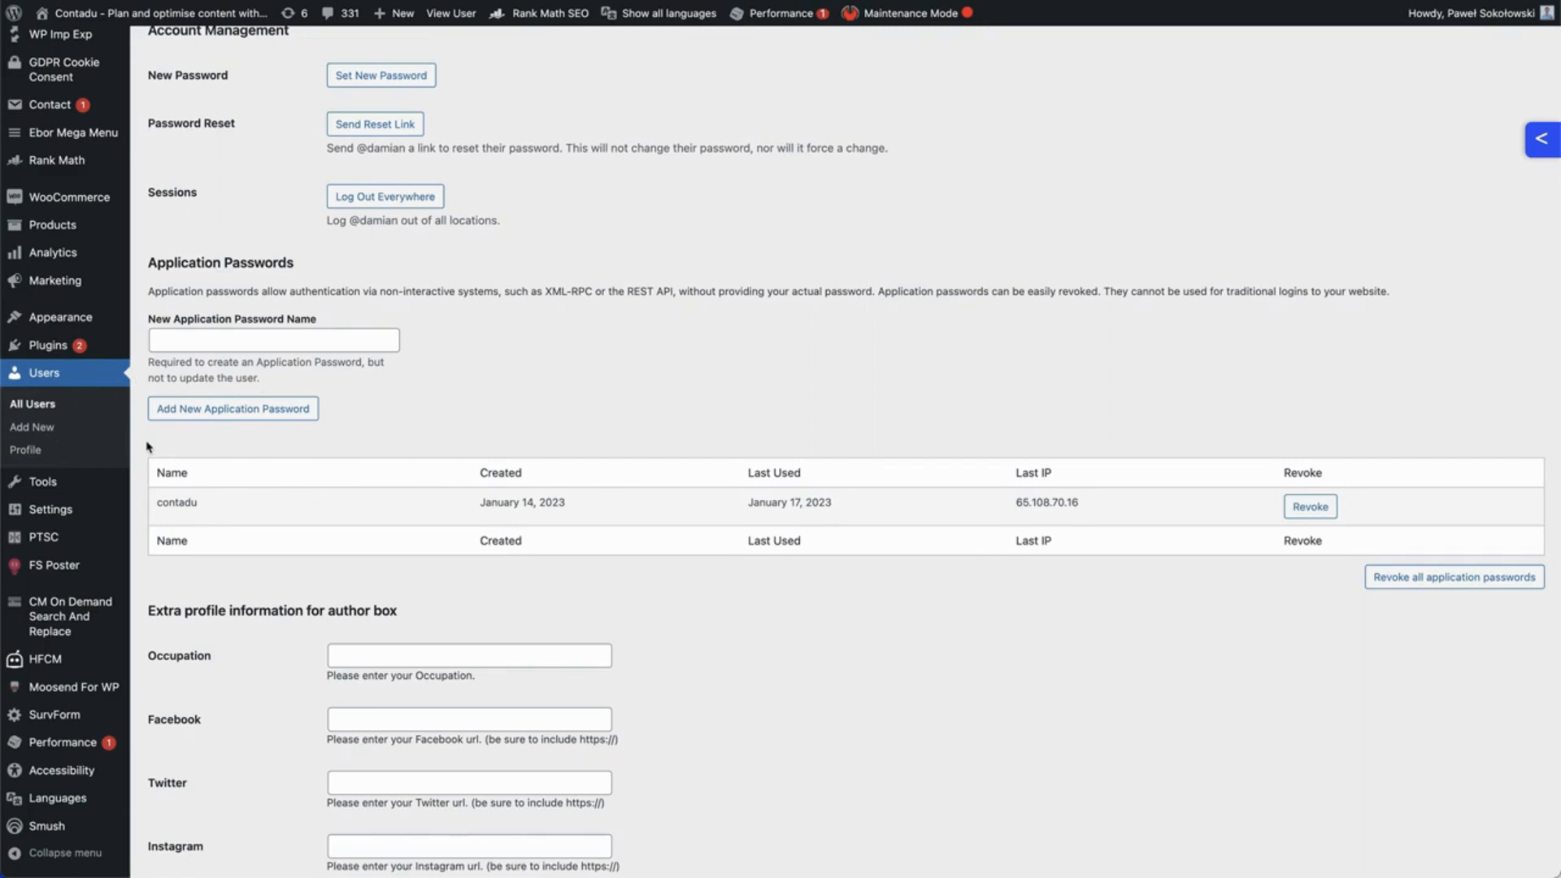
Focus the New Application Password Name field in the WordPress profile.
click(273, 340)
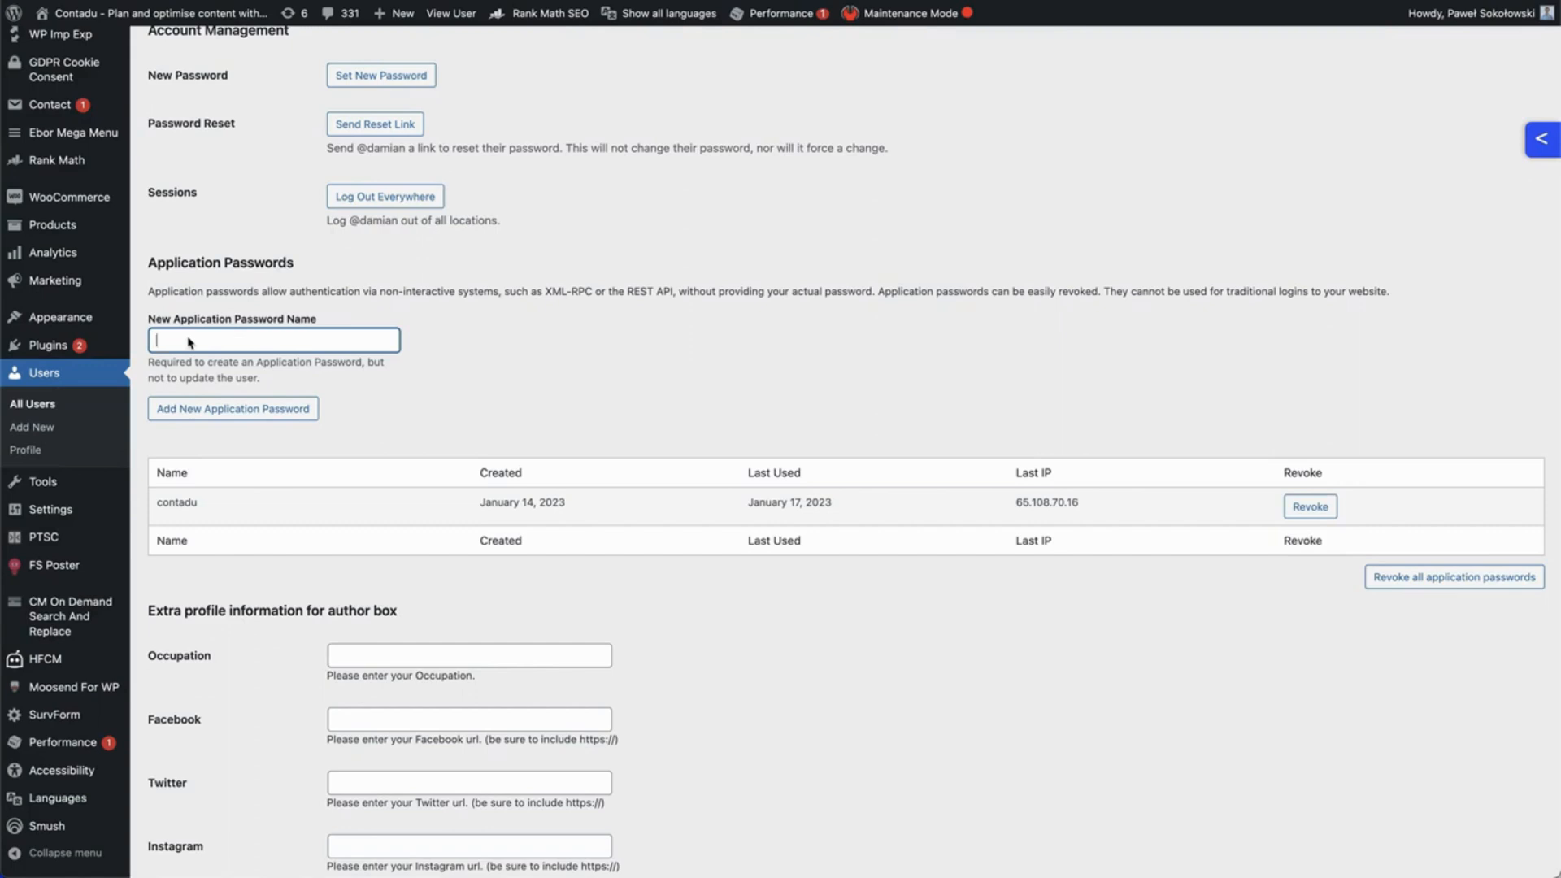
Create the 'Neuron' application password and select its generated key for copying.
text(Neuron)
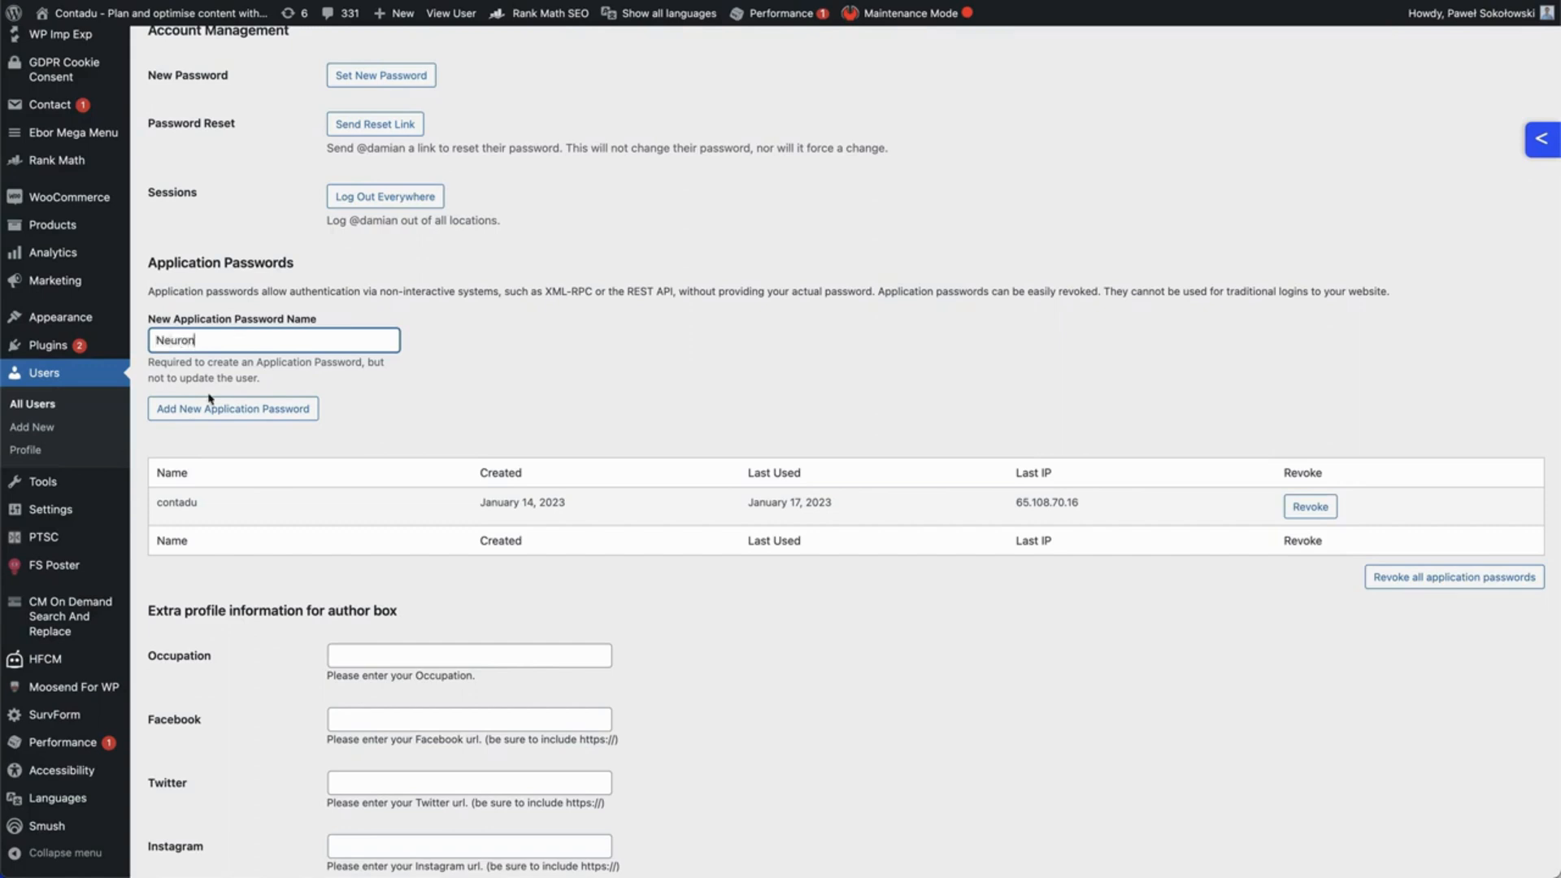
click(231, 408)
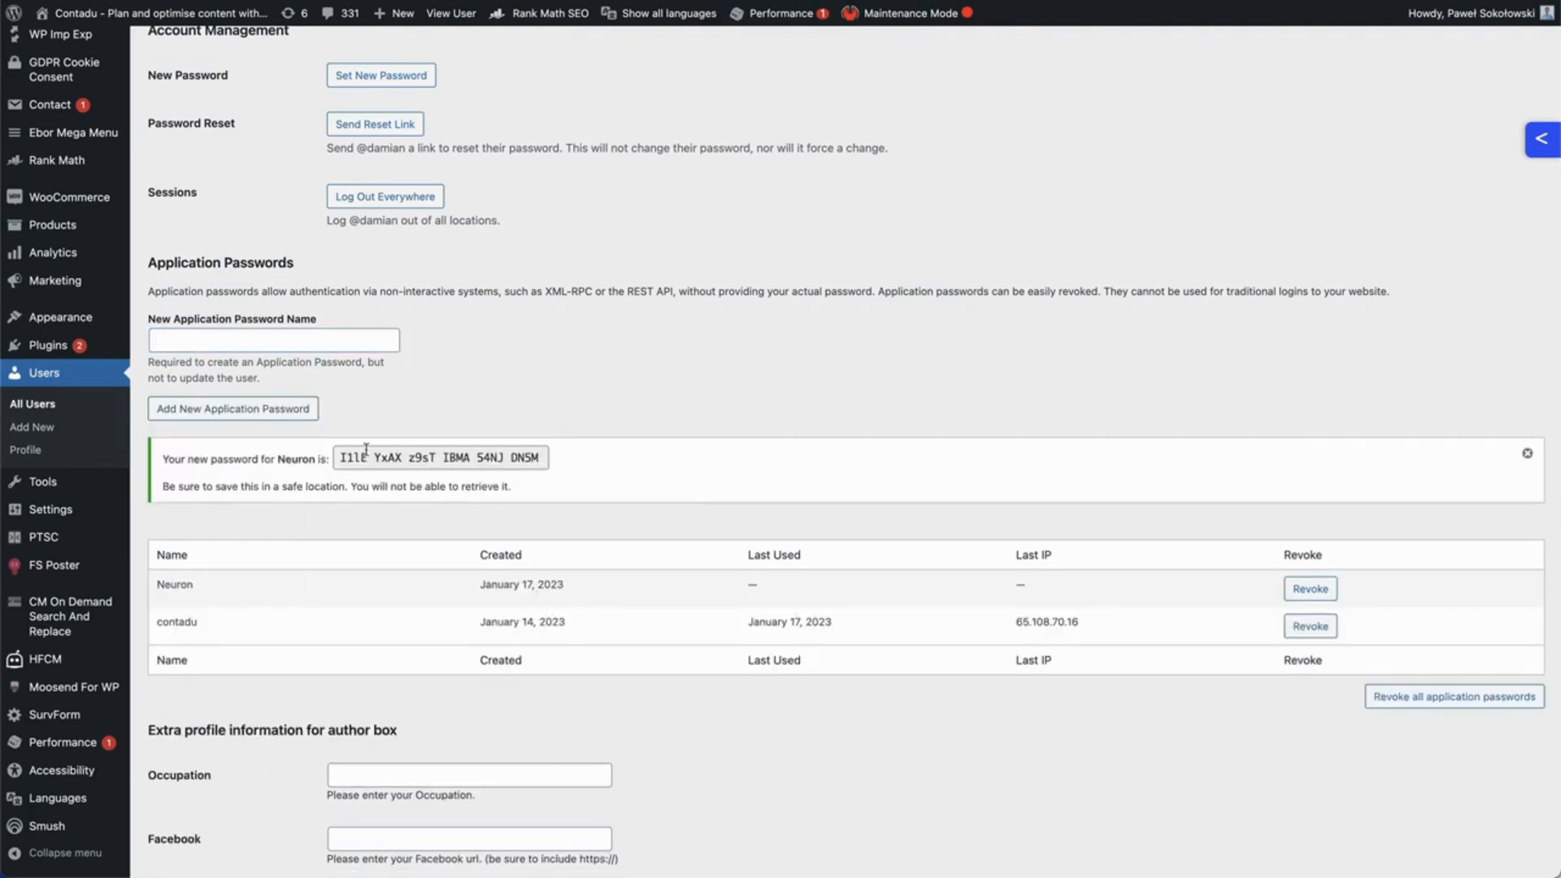
click(440, 457)
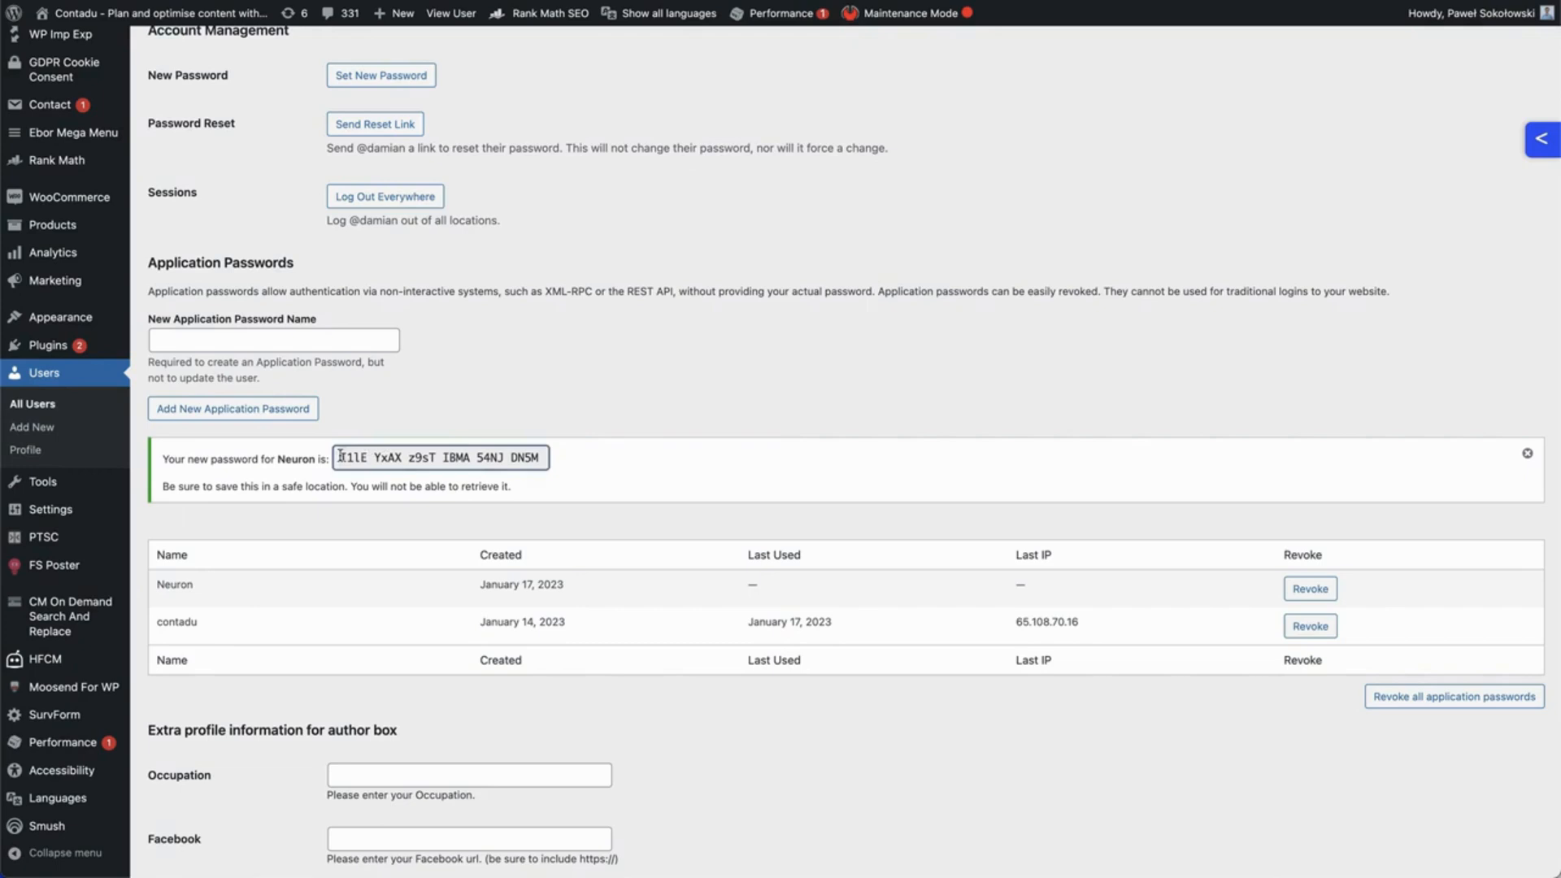
triple_click(441, 457)
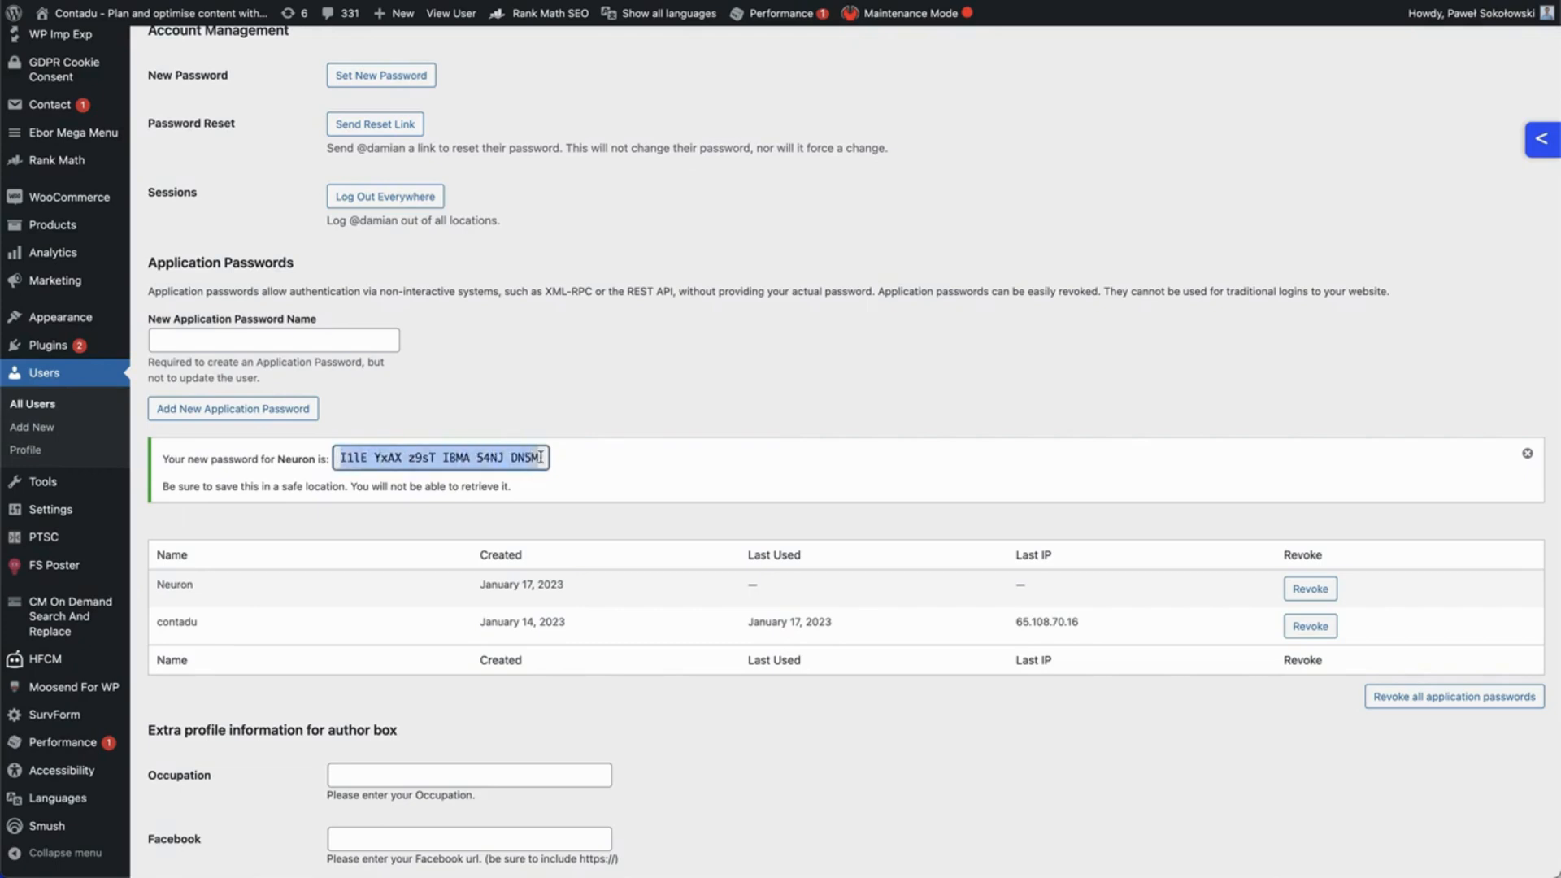
mouse_move(656, 461)
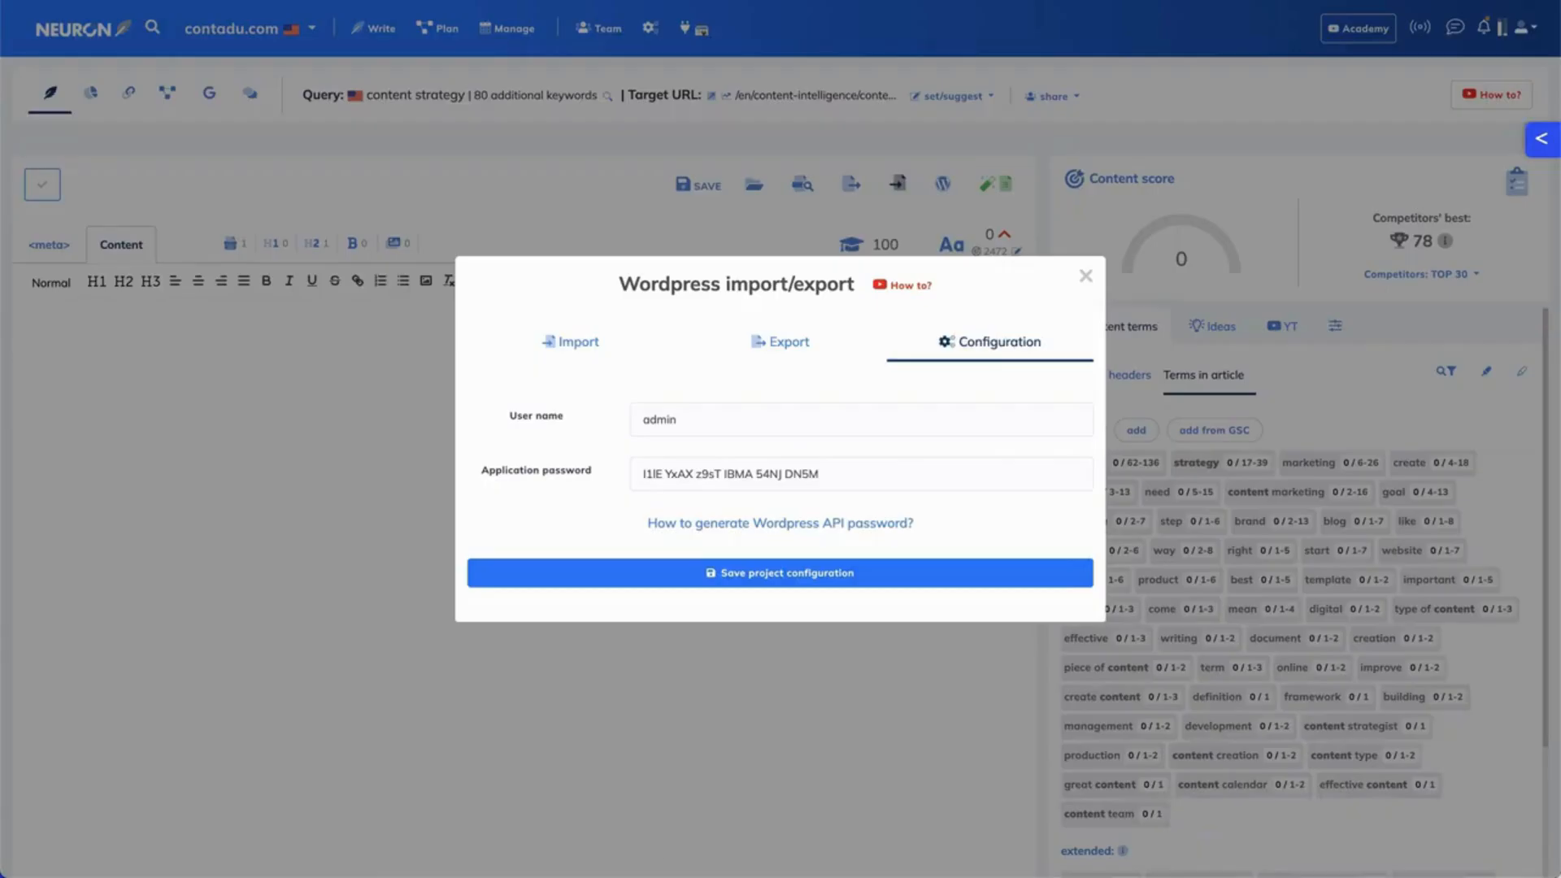
mouse_move(904, 206)
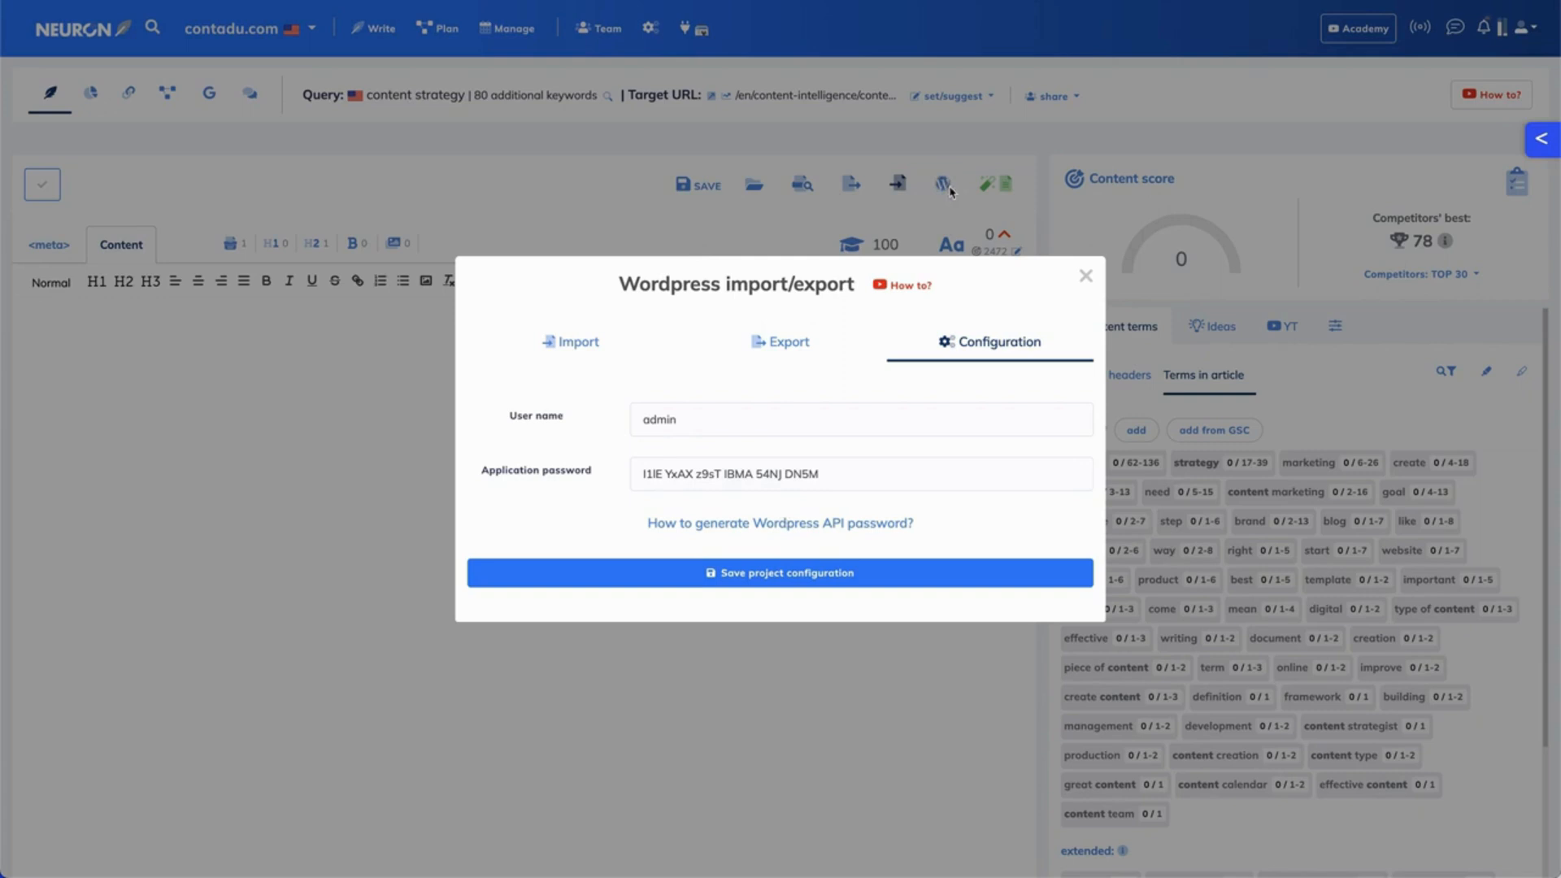
mouse_move(1060, 334)
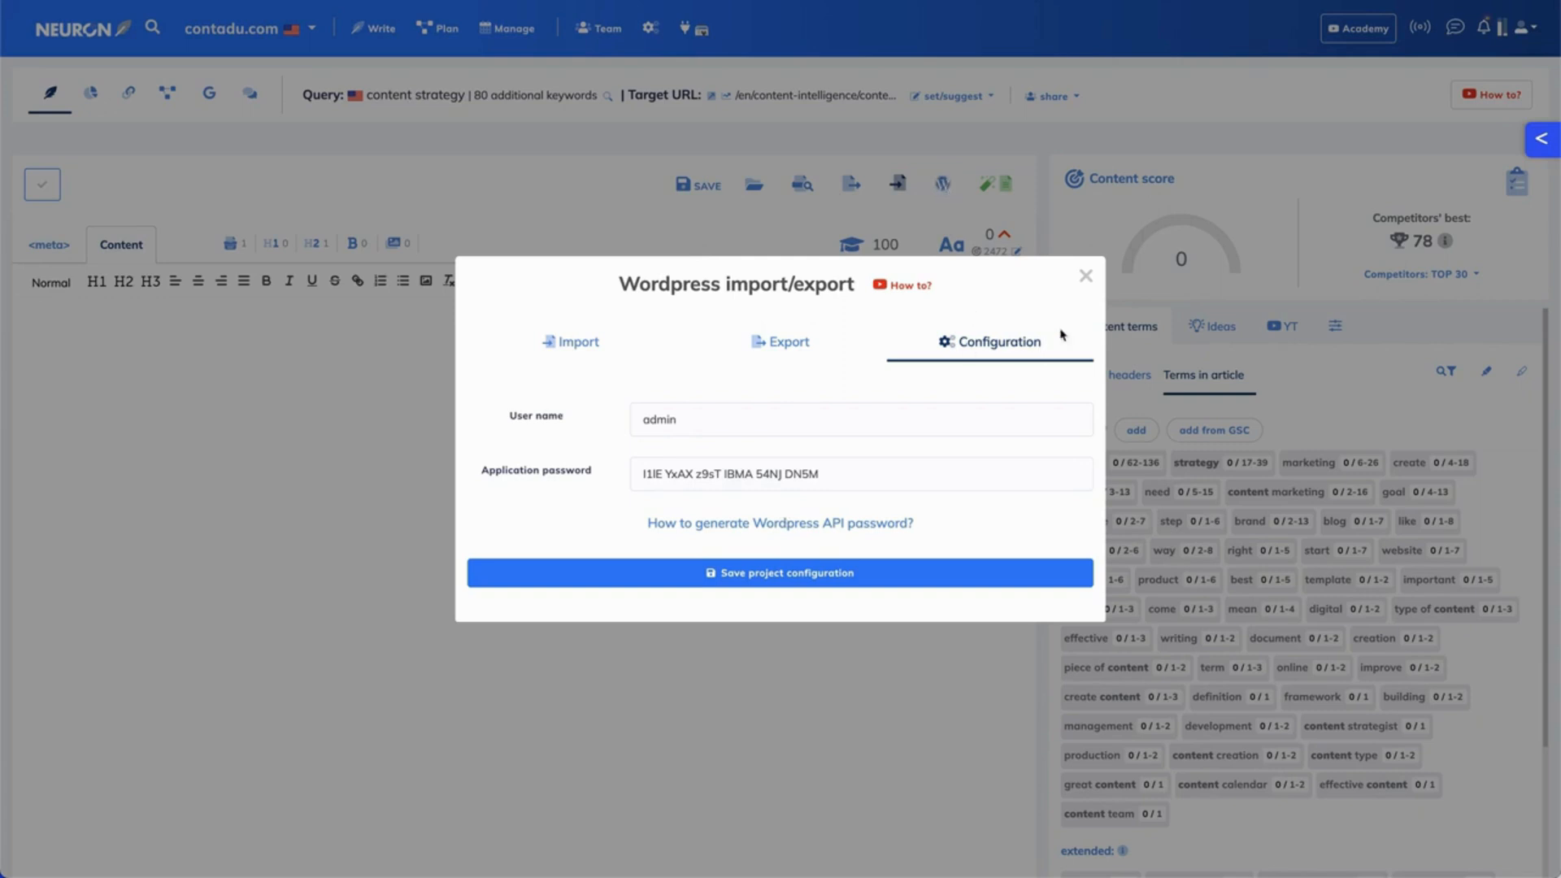
mouse_move(591, 428)
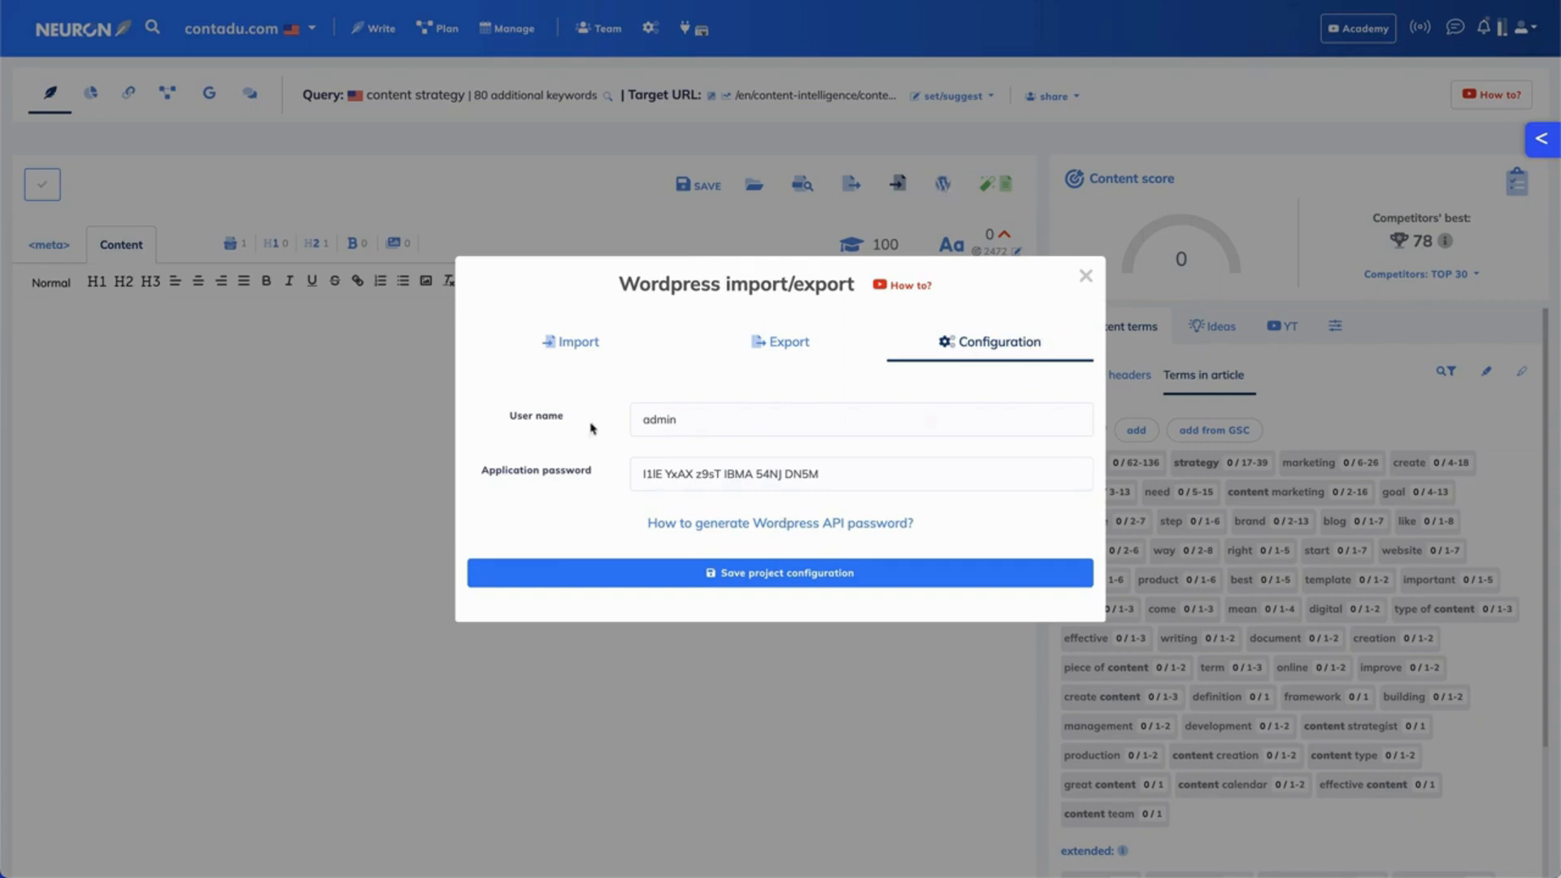
mouse_move(691, 419)
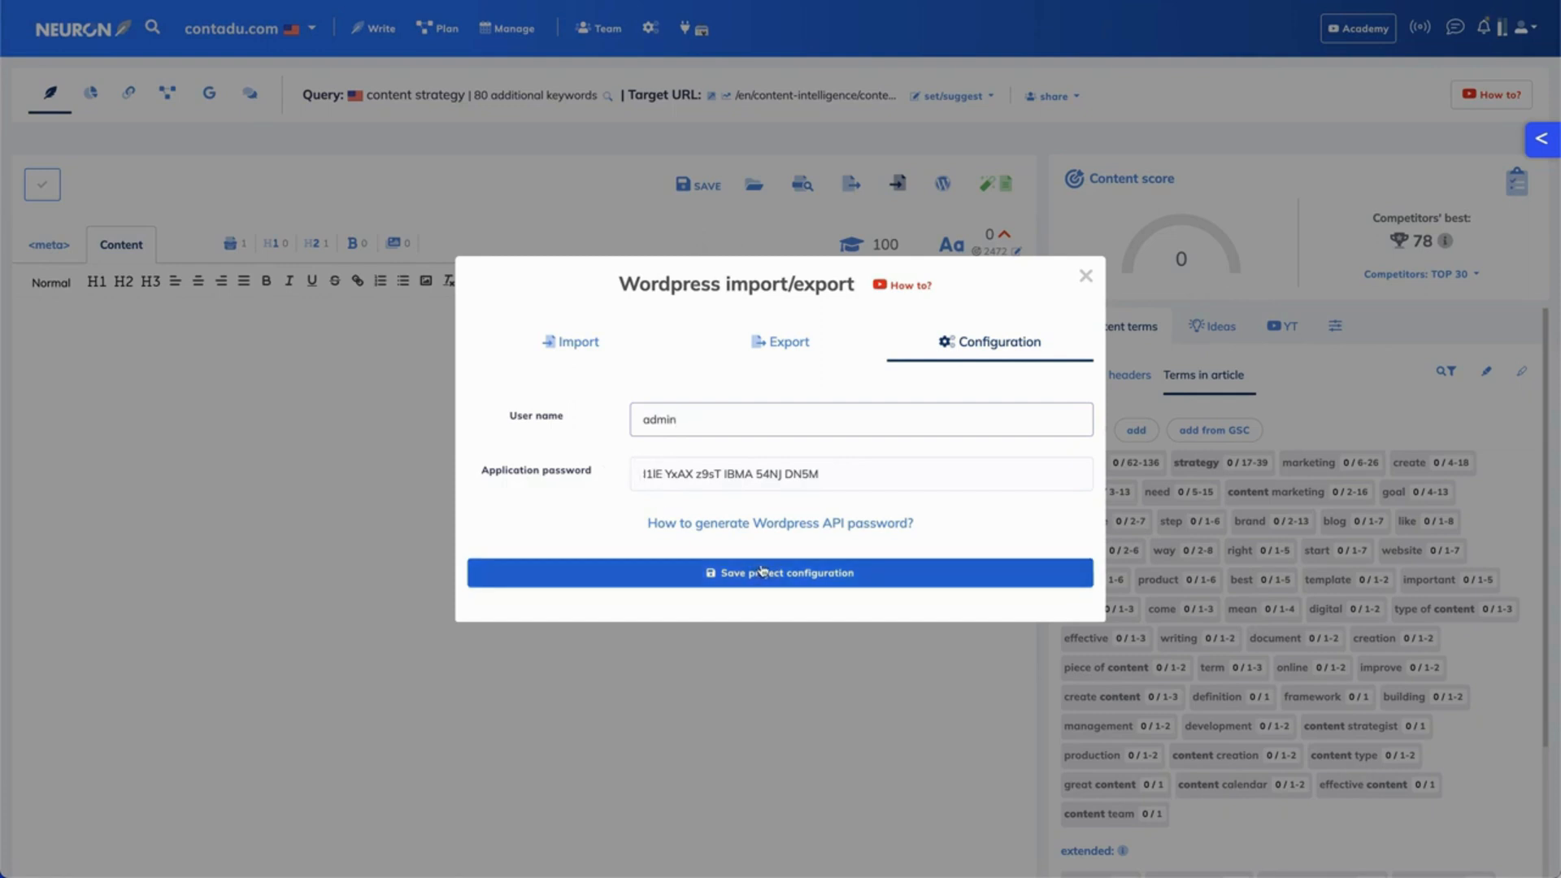
Save the project's WordPress configuration with user 'admin' and the new password.
click(780, 573)
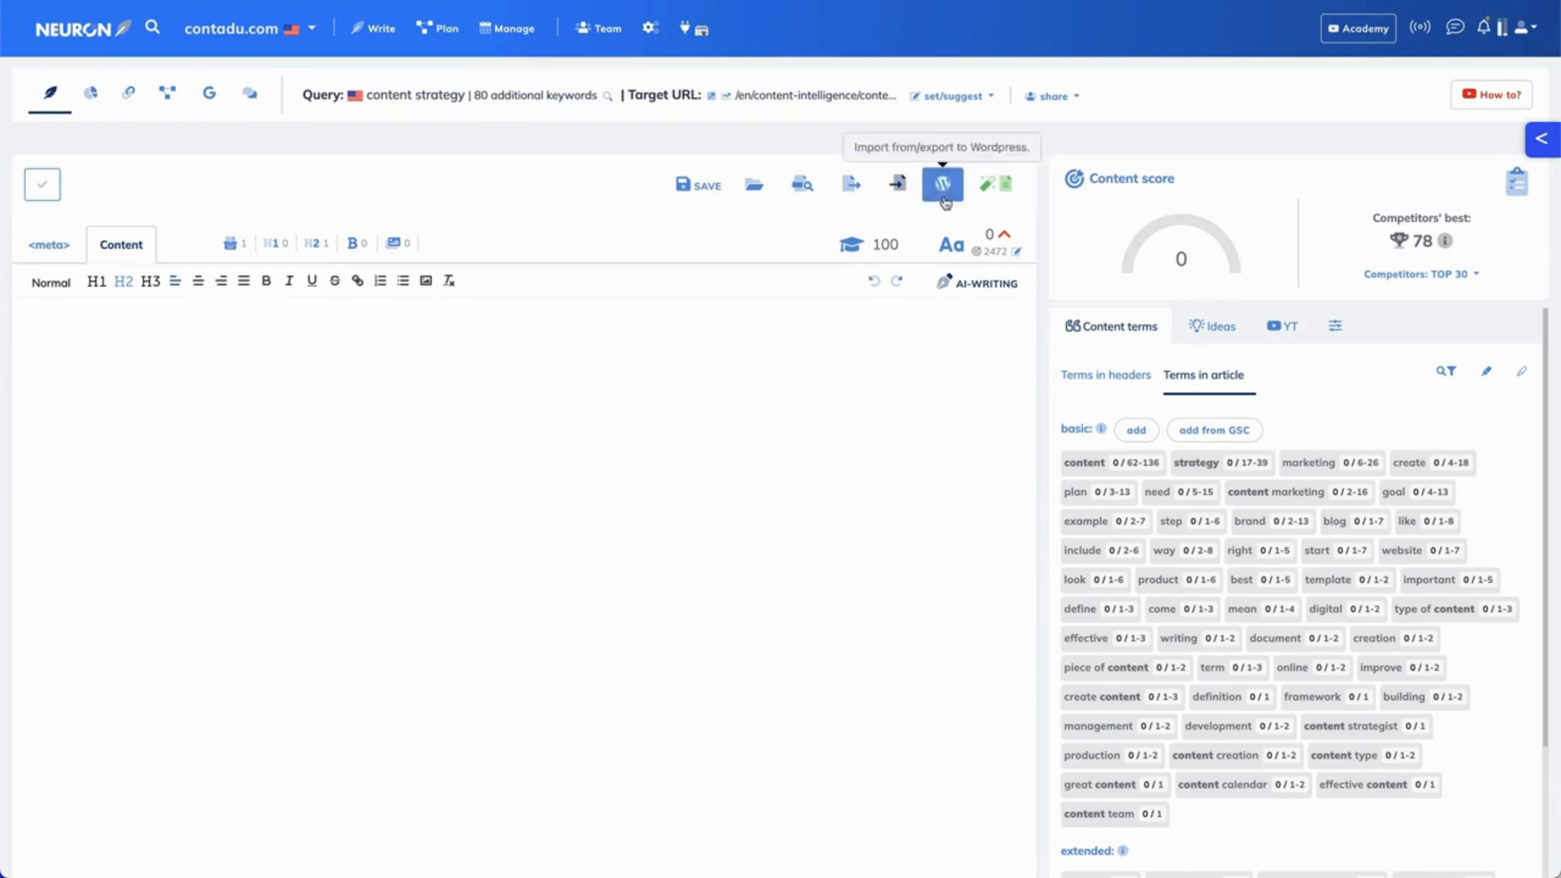
Search WordPress posts for 'content intelligence' and browse the results for post 5411.
click(940, 184)
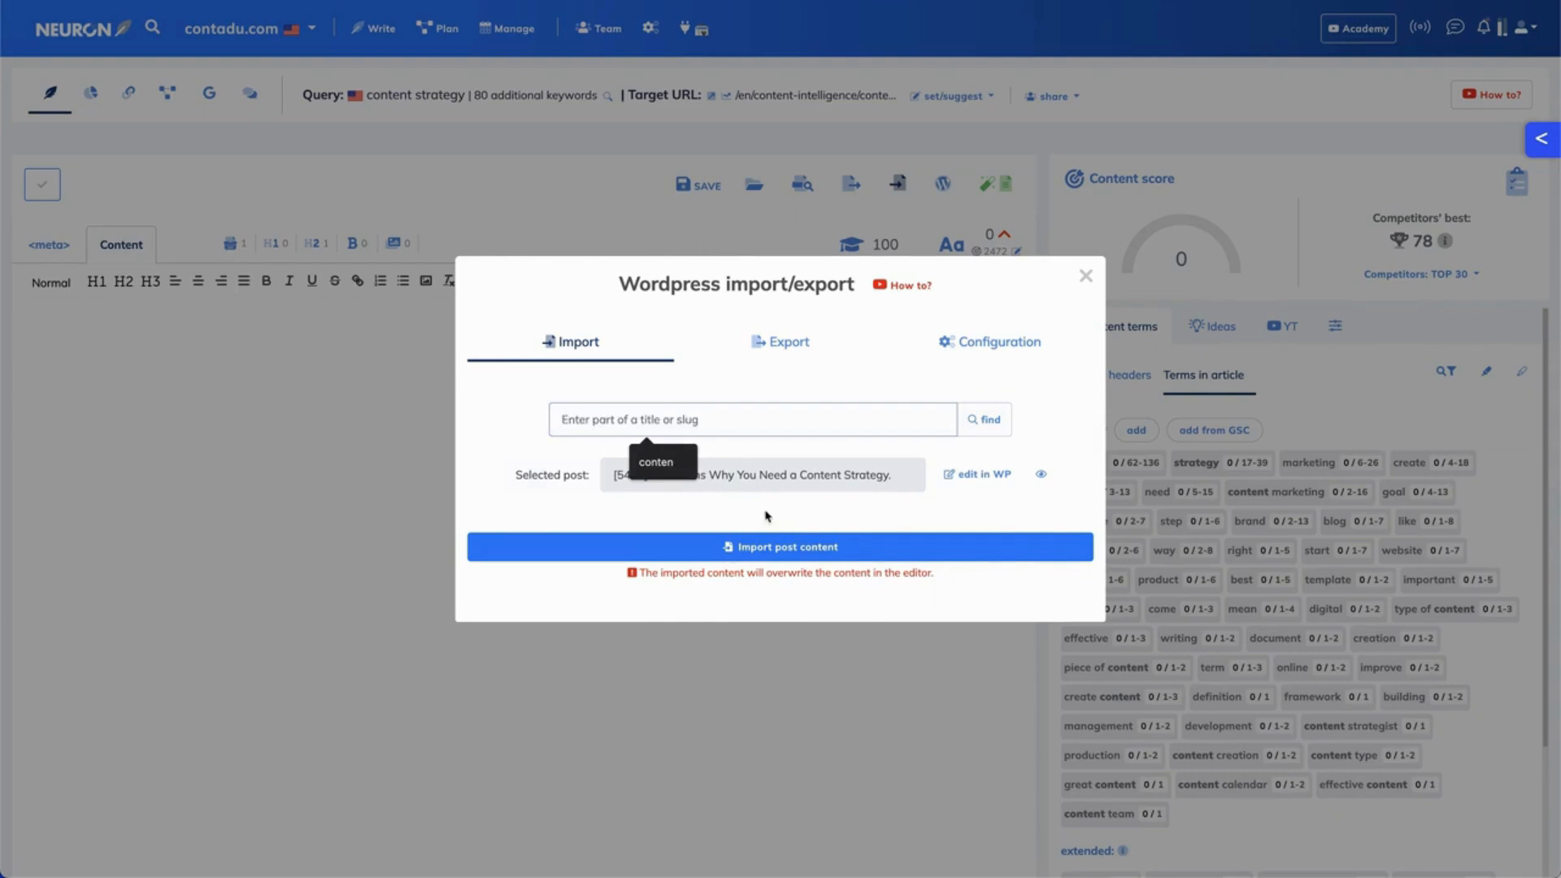
text(content intelligence)
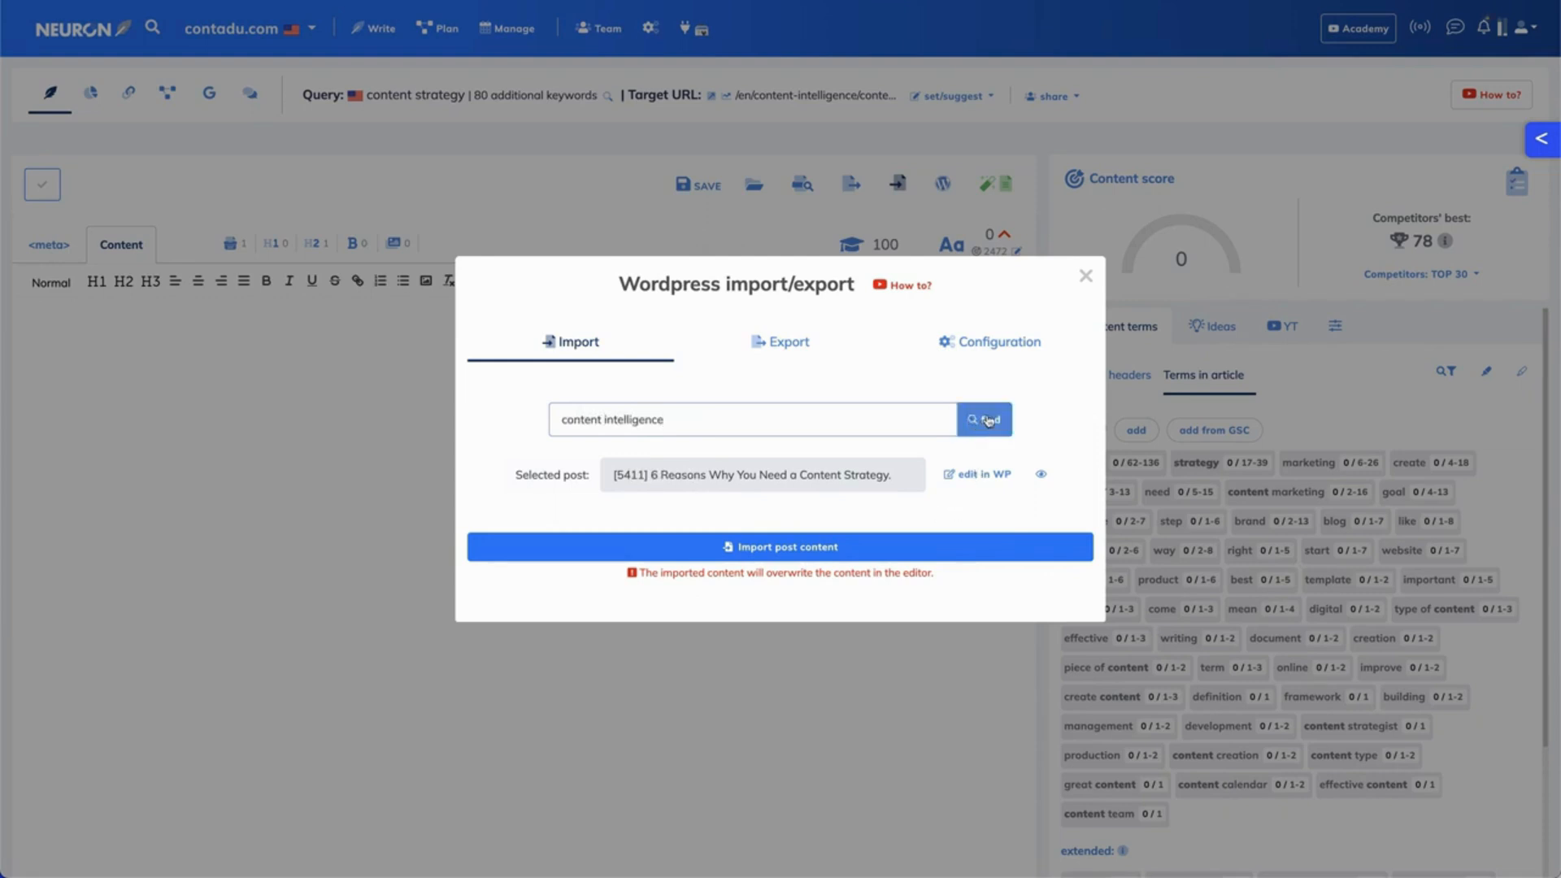
click(983, 420)
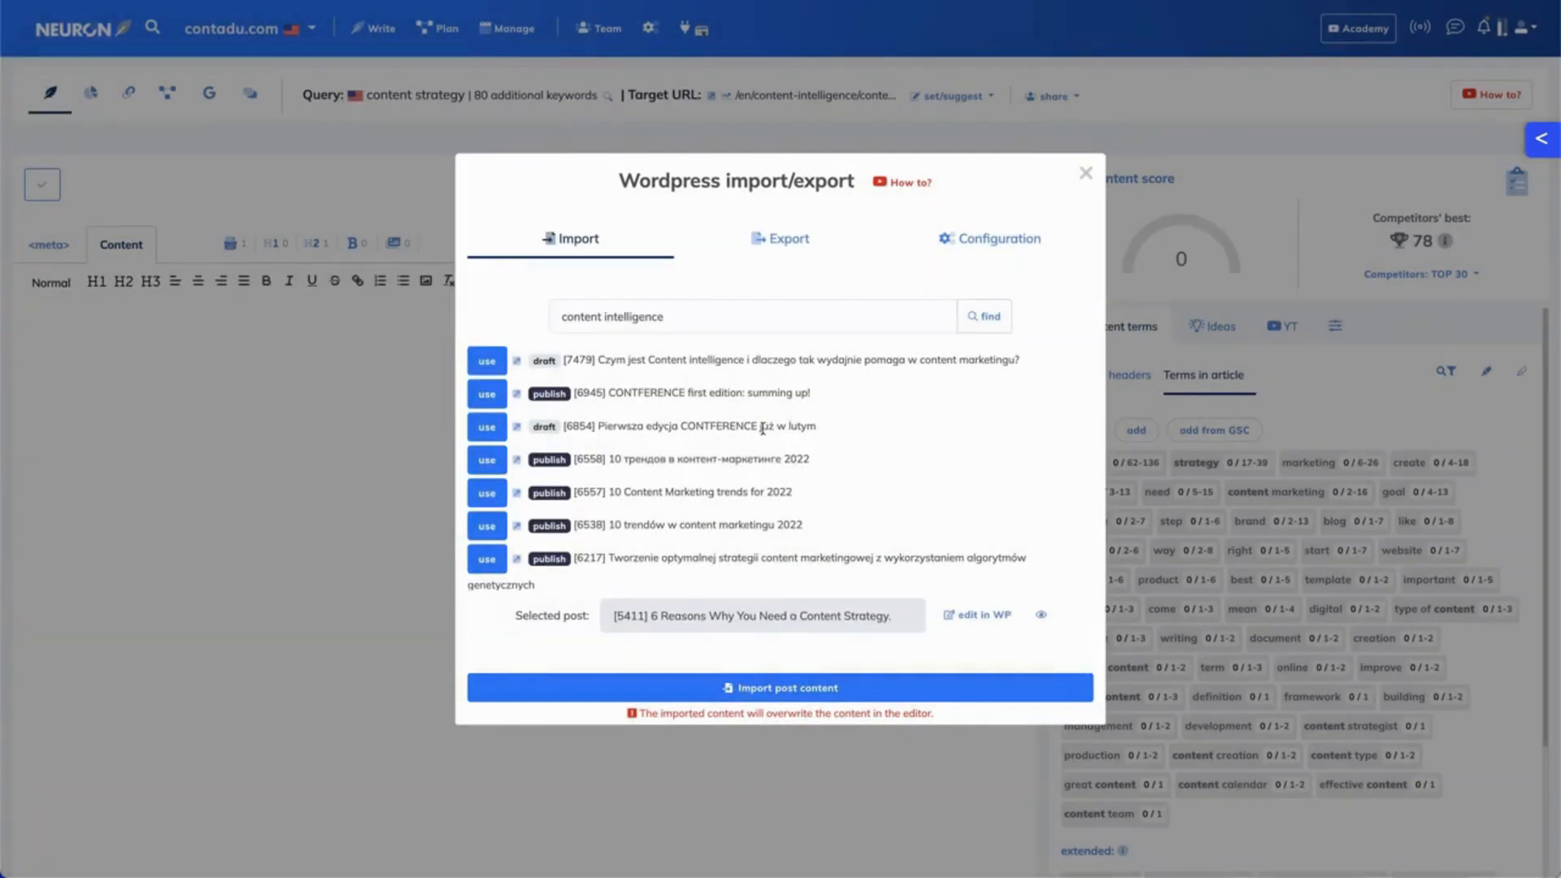
scroll(down, 3)
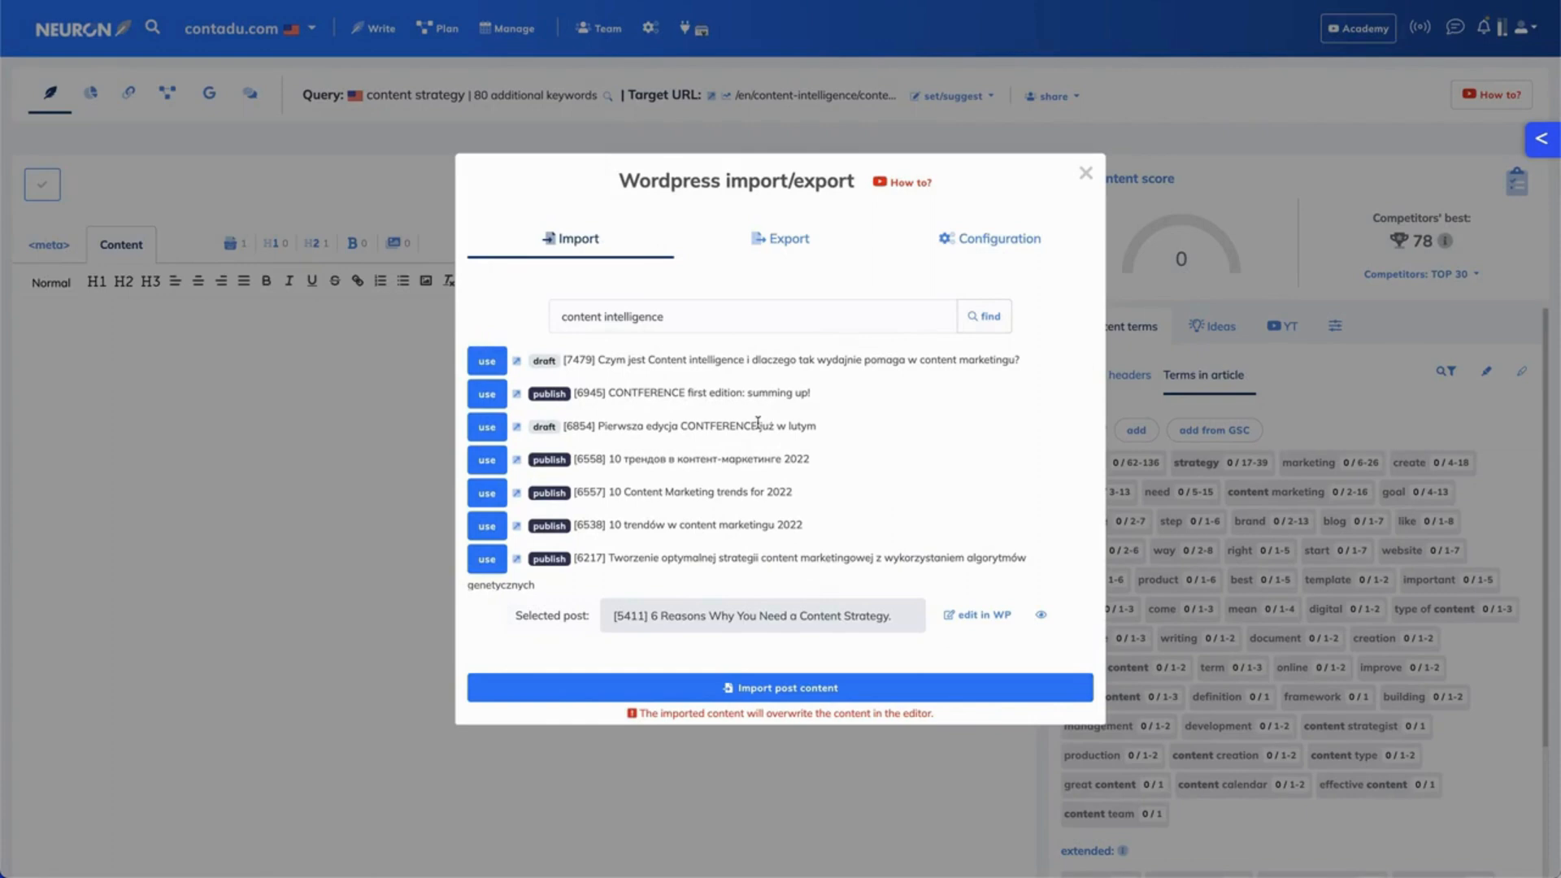
mouse_move(751, 475)
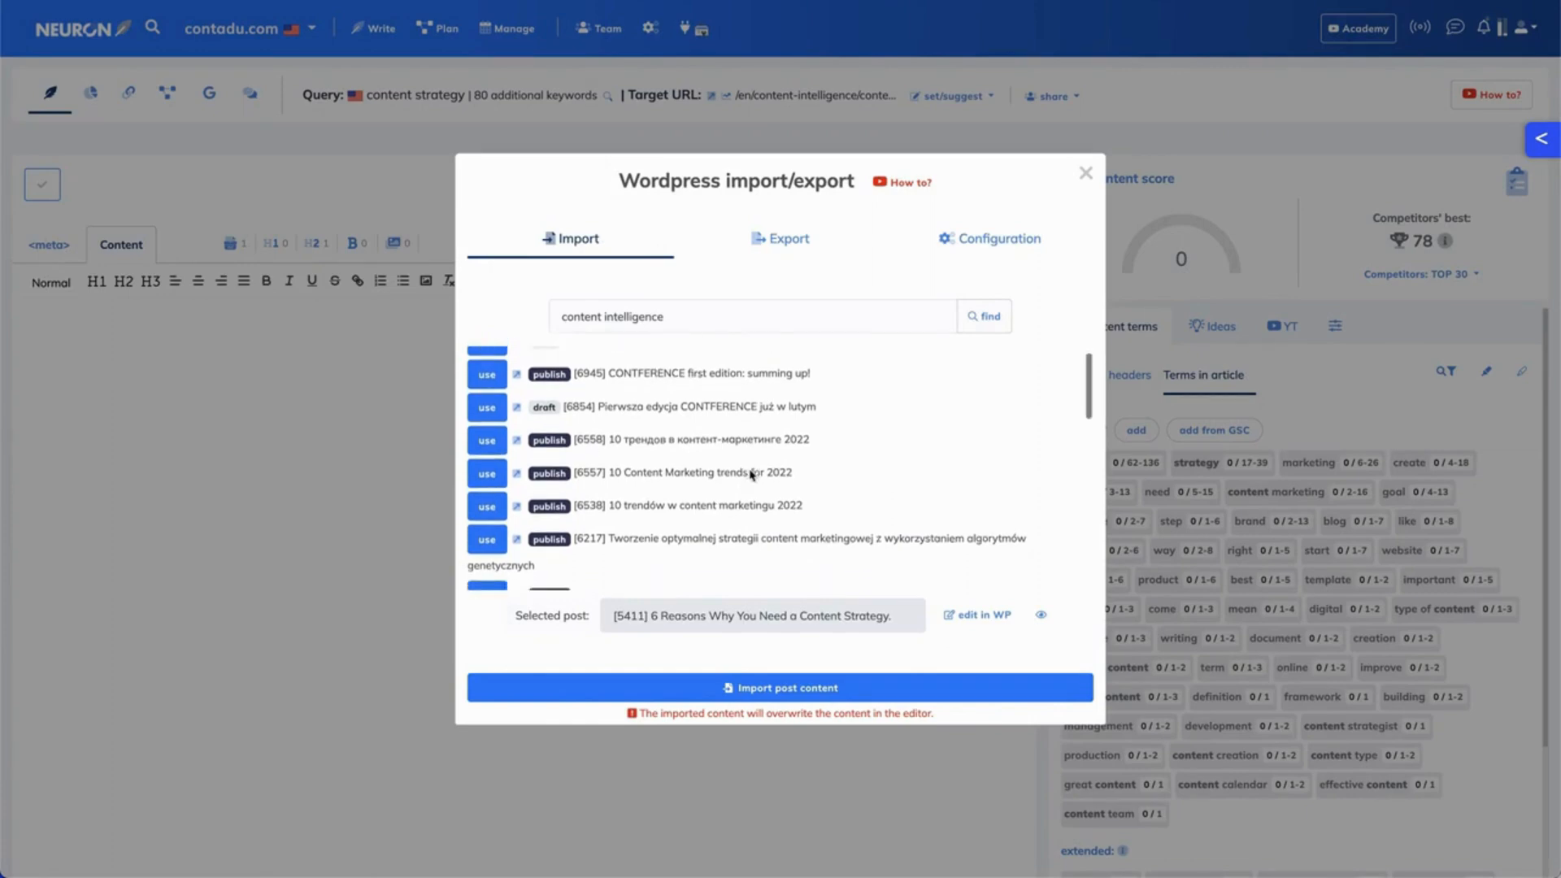
scroll(down, 3)
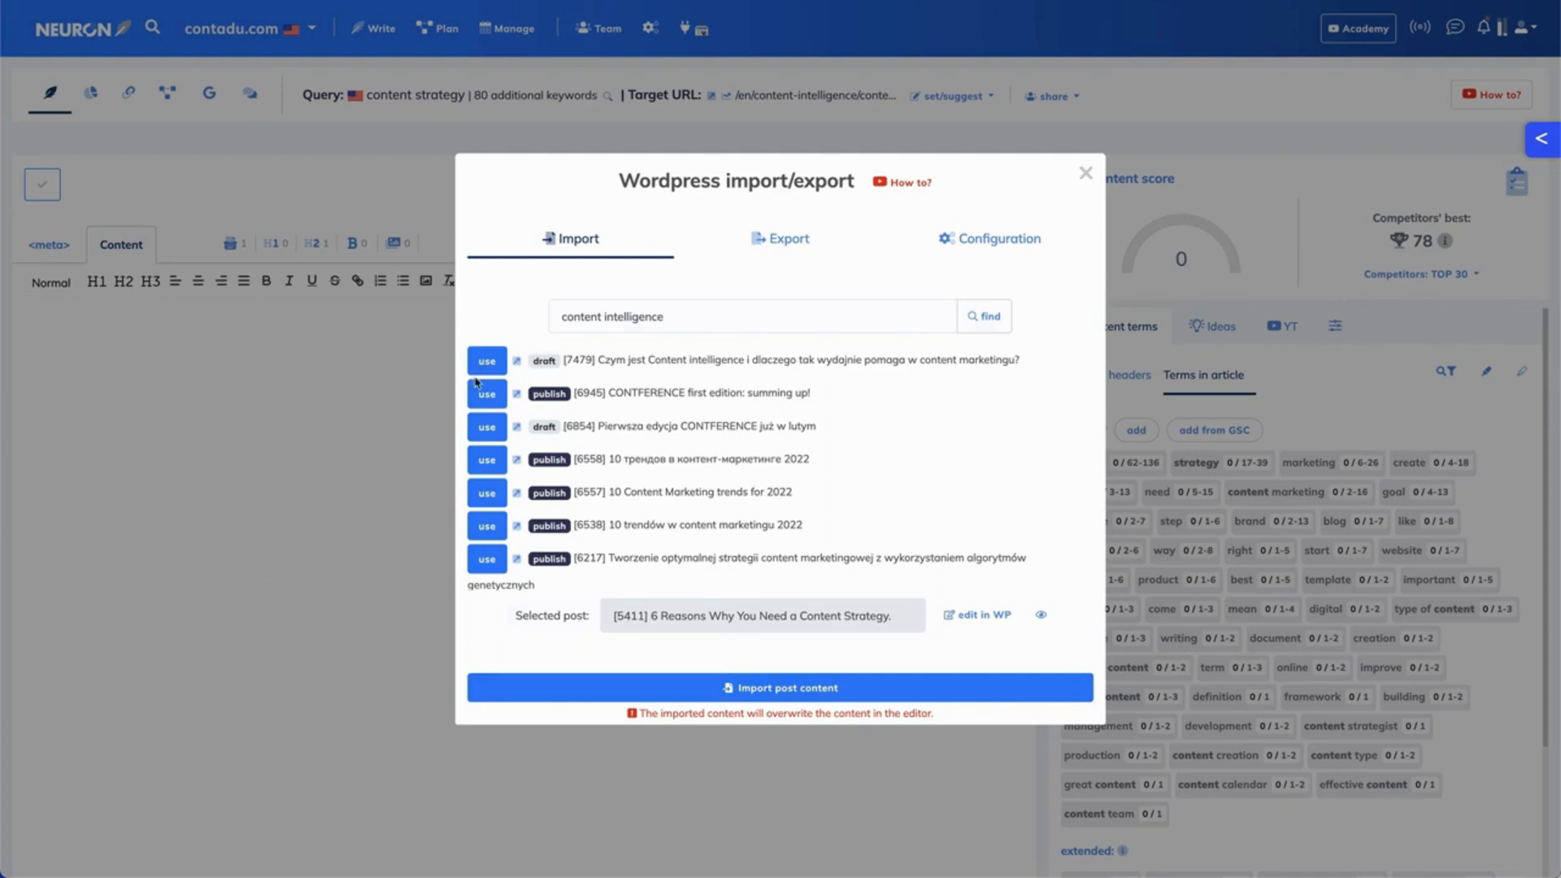
mouse_move(672, 518)
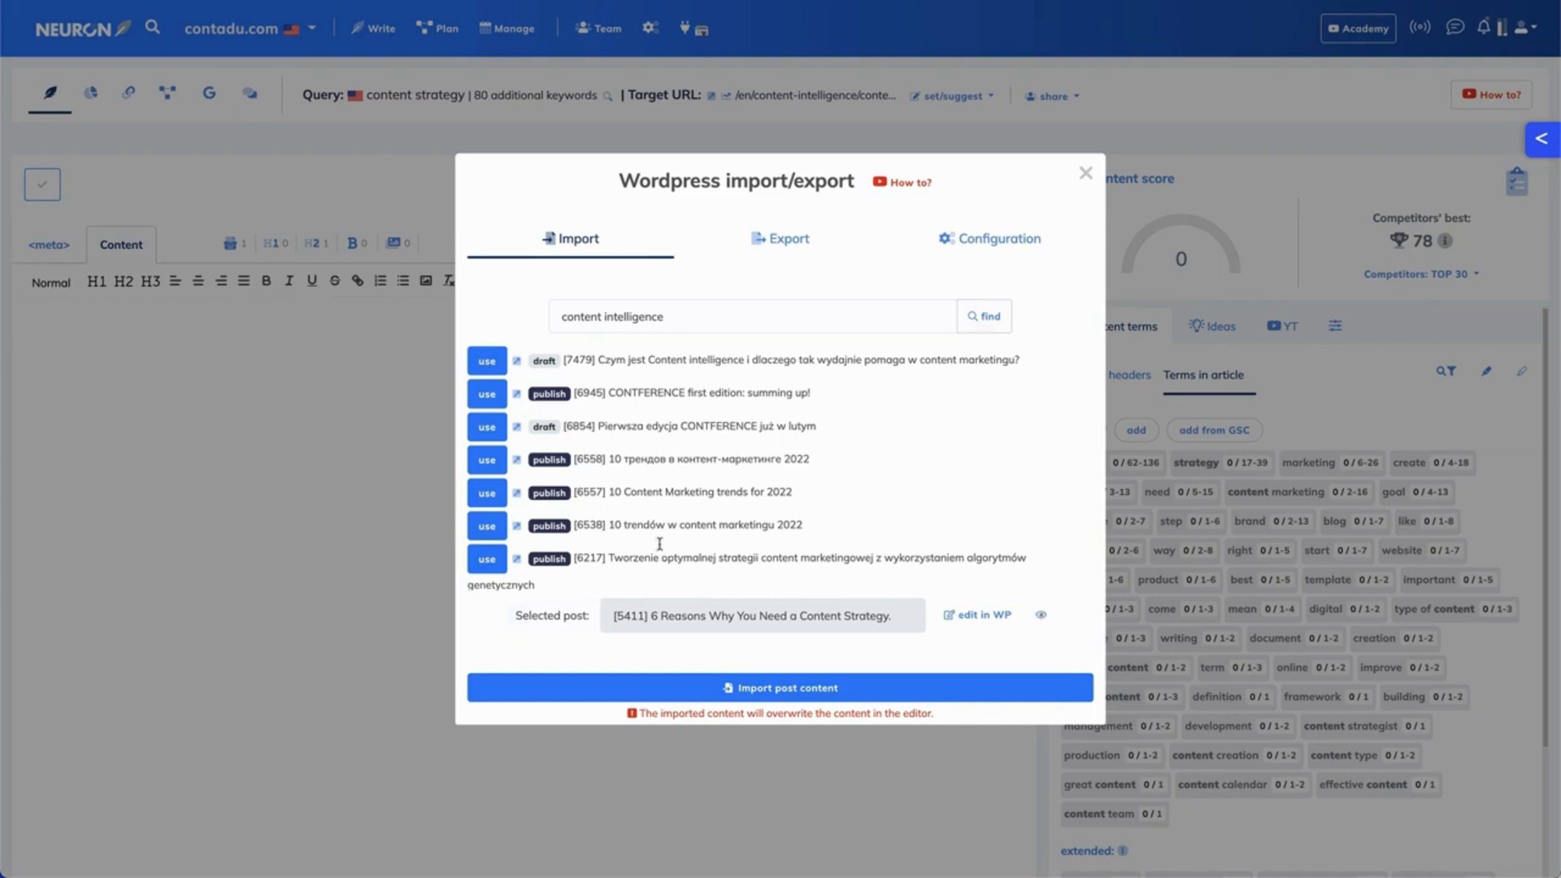
mouse_move(587, 520)
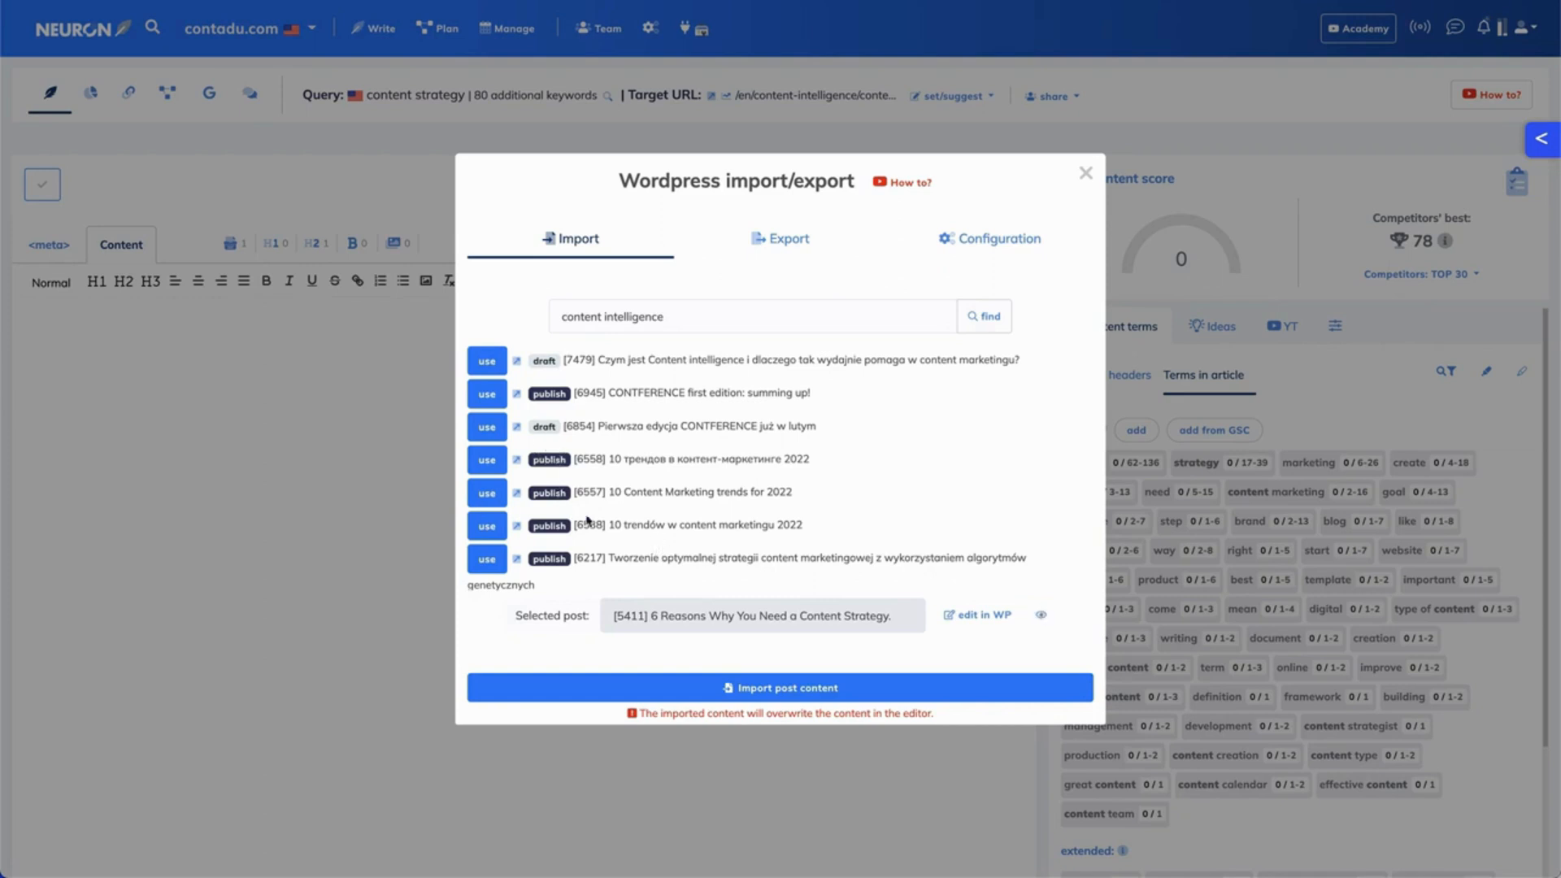
mouse_move(629, 515)
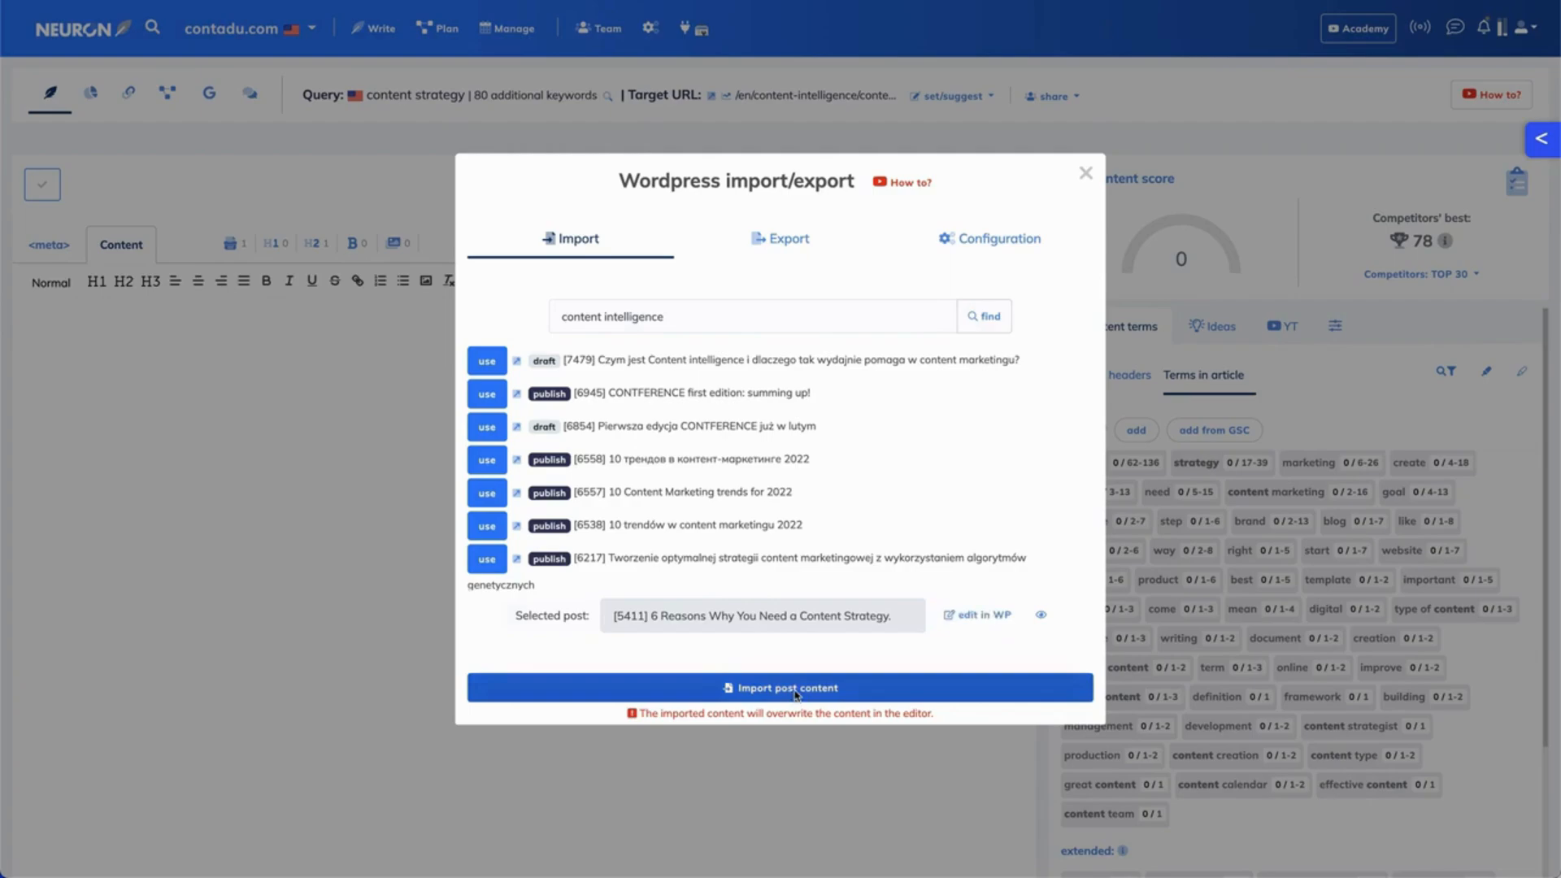
Import the '6 Reasons Why You Need a Content Strategy' post and dismiss the confirmation.
click(780, 687)
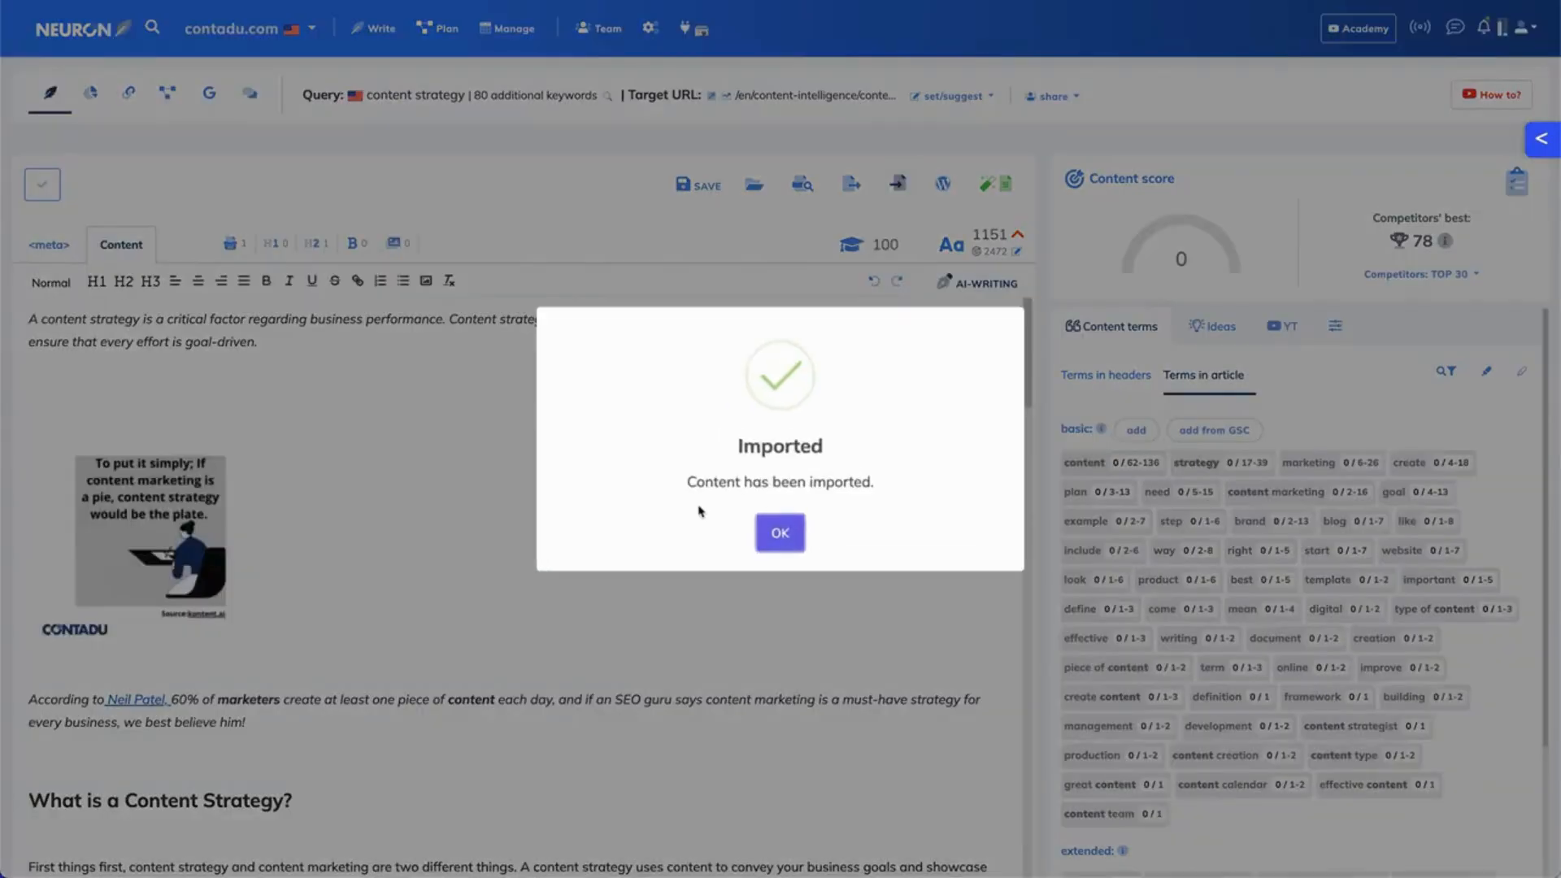
click(779, 533)
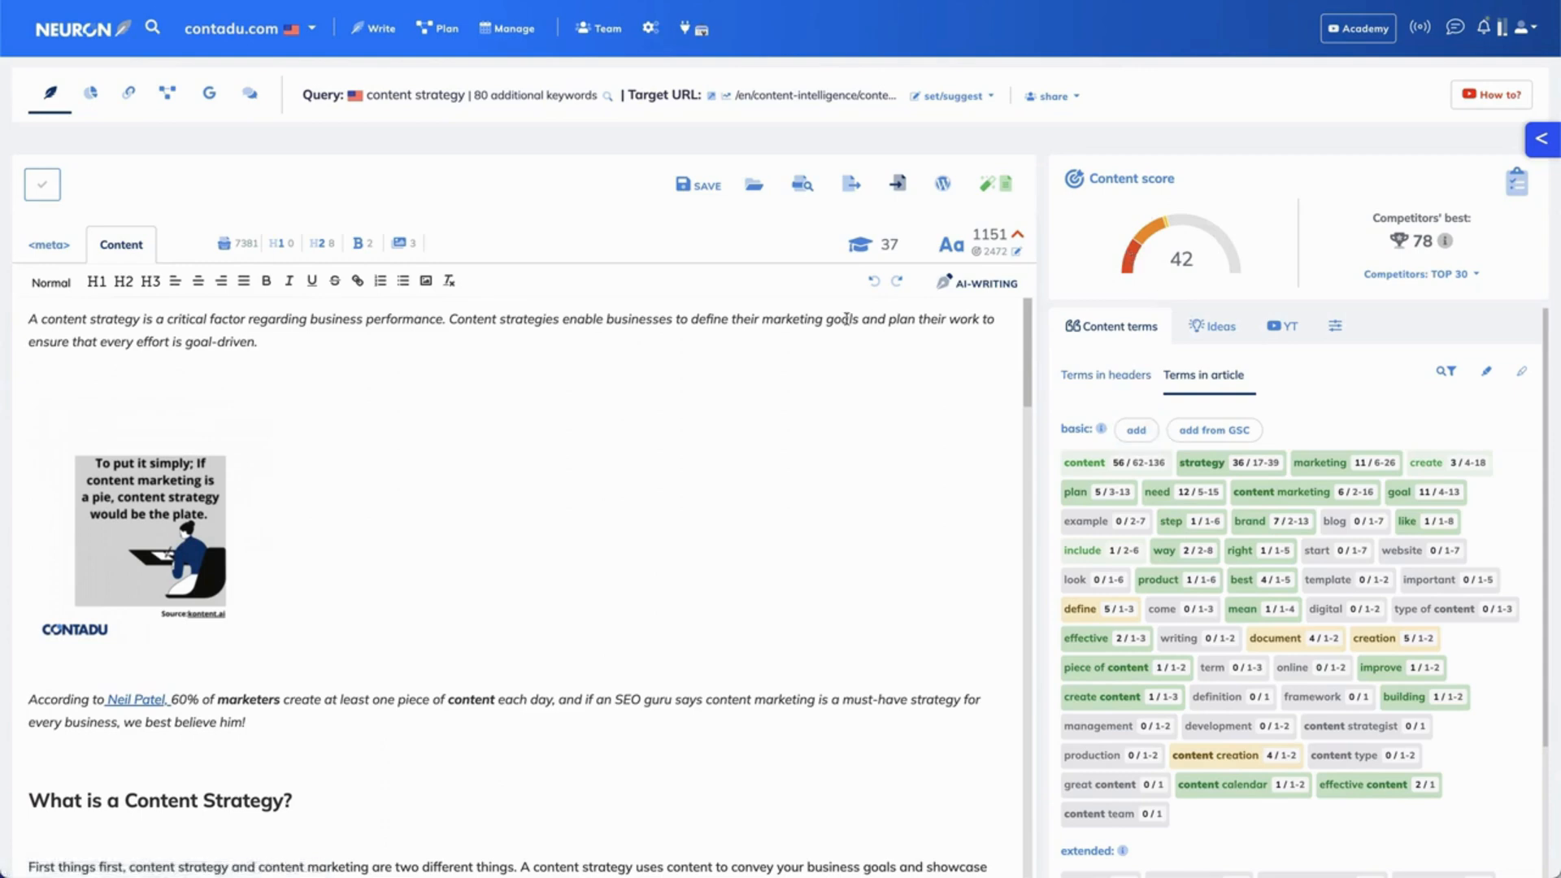
mouse_move(922, 483)
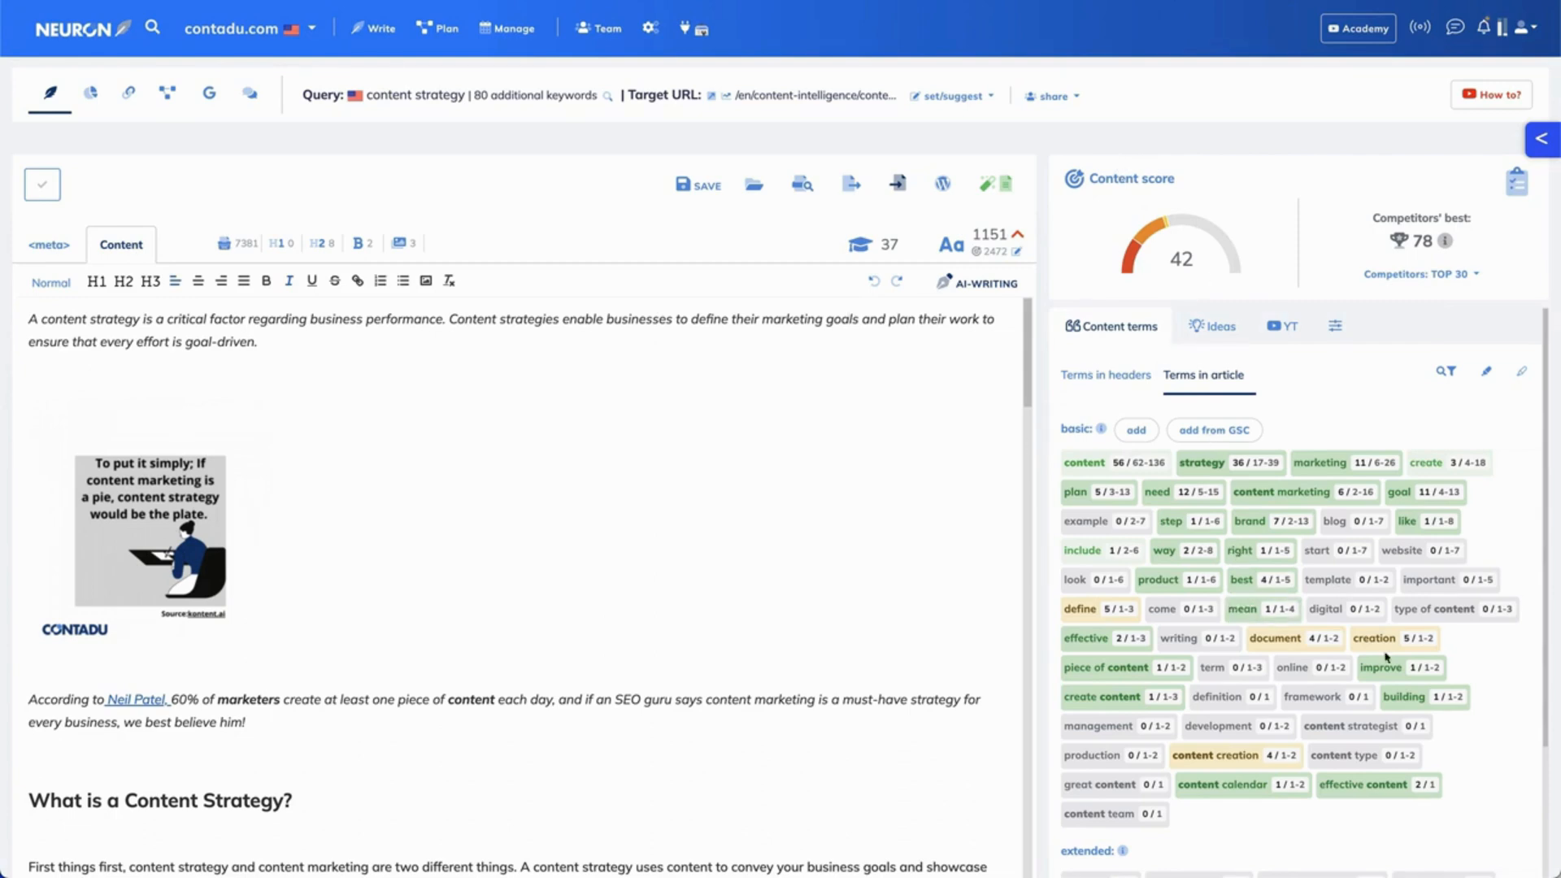
scroll(down, 3)
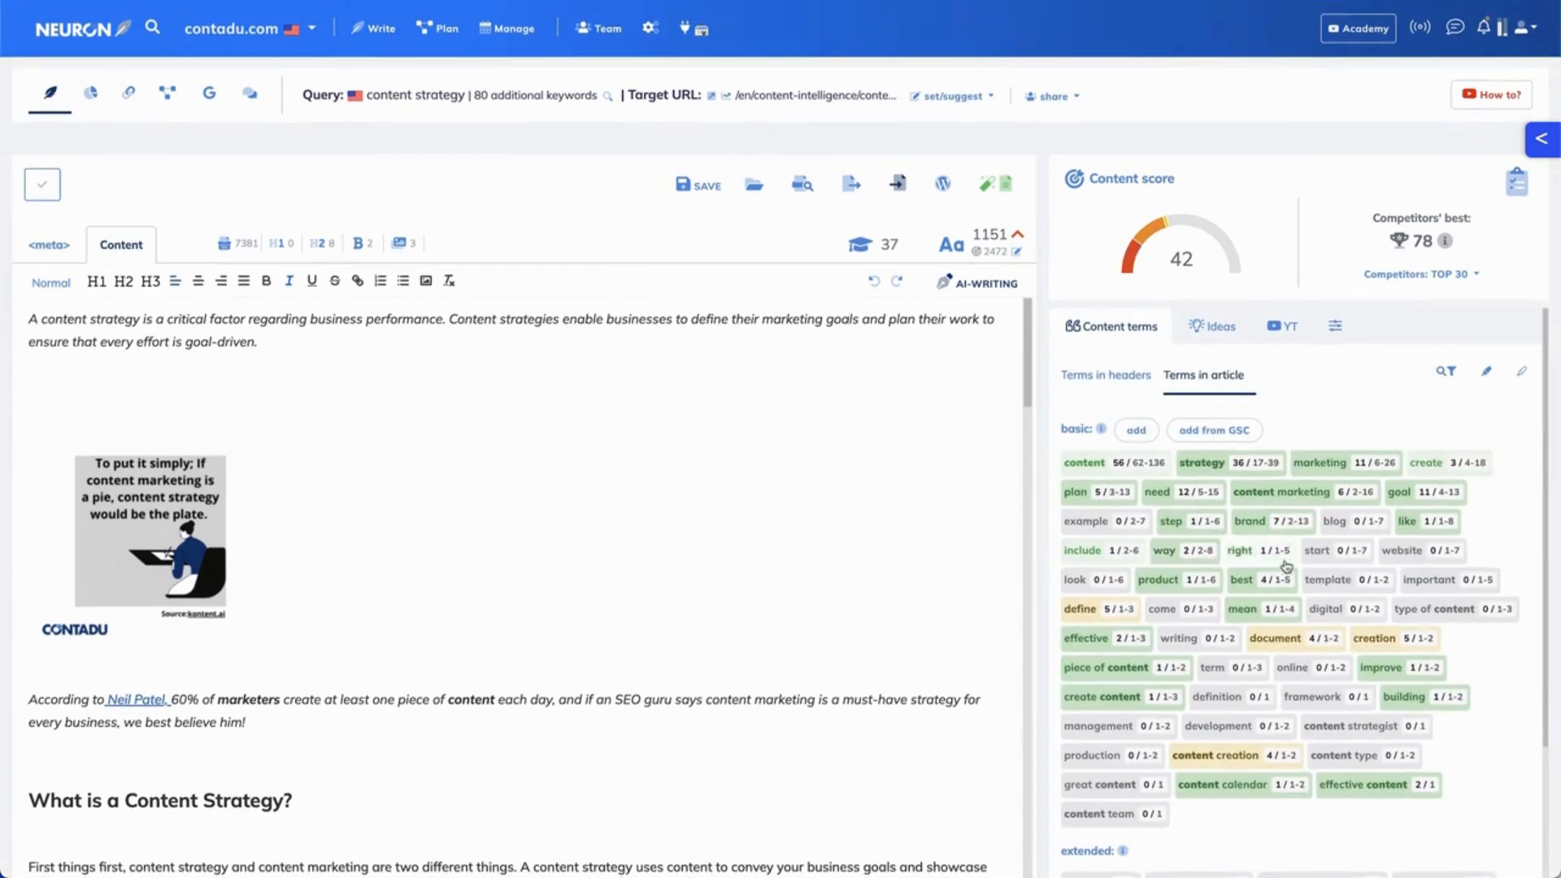
mouse_move(1327, 563)
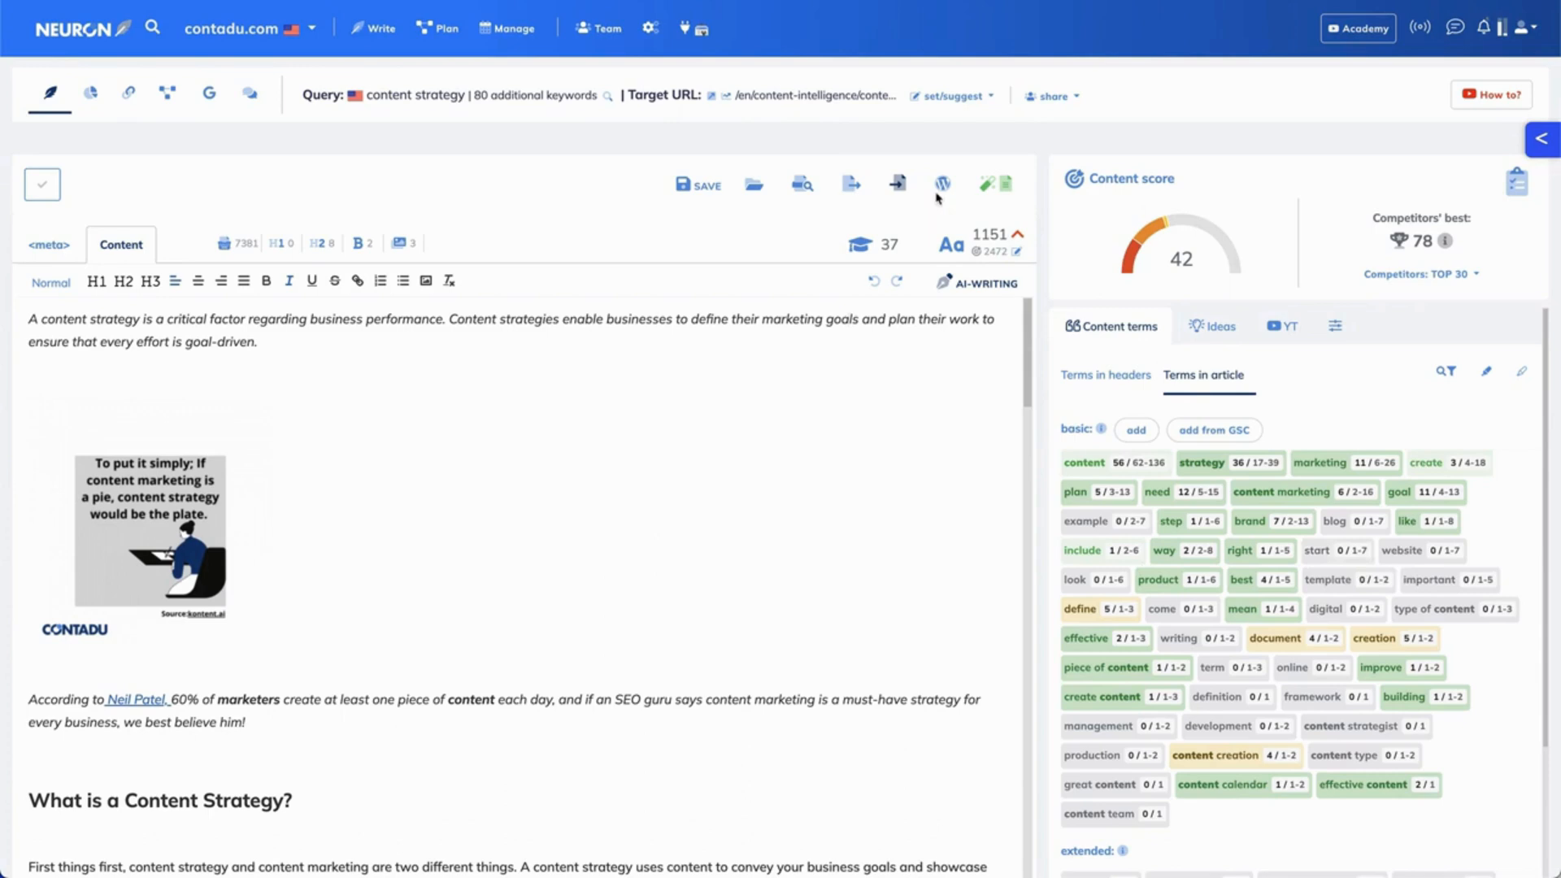
mouse_move(940, 185)
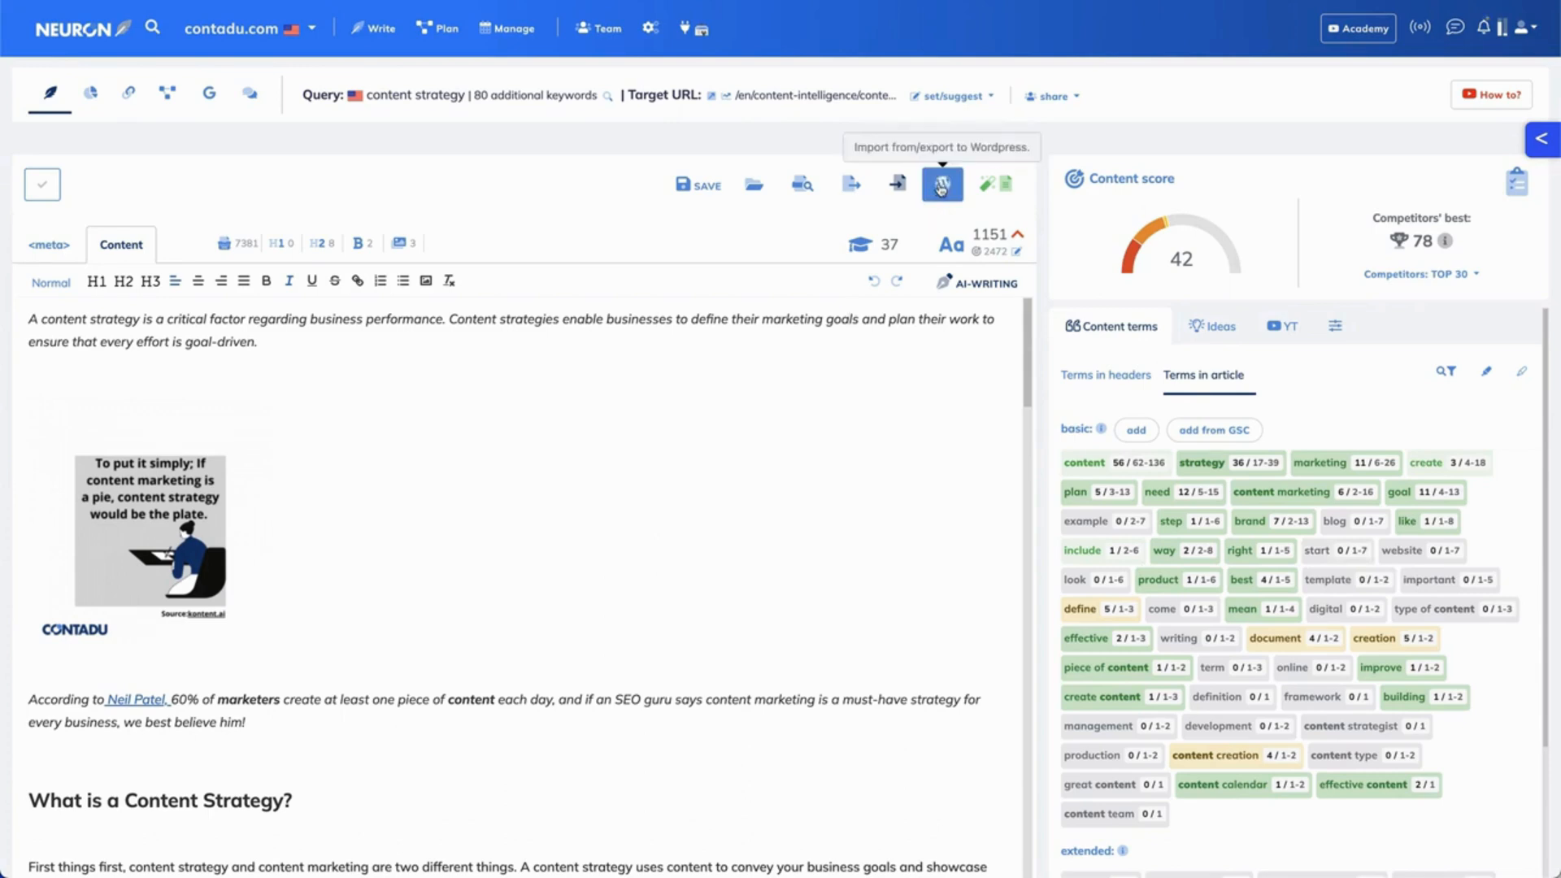
Set WordPress export to synchronize as a new post with draft status.
click(941, 184)
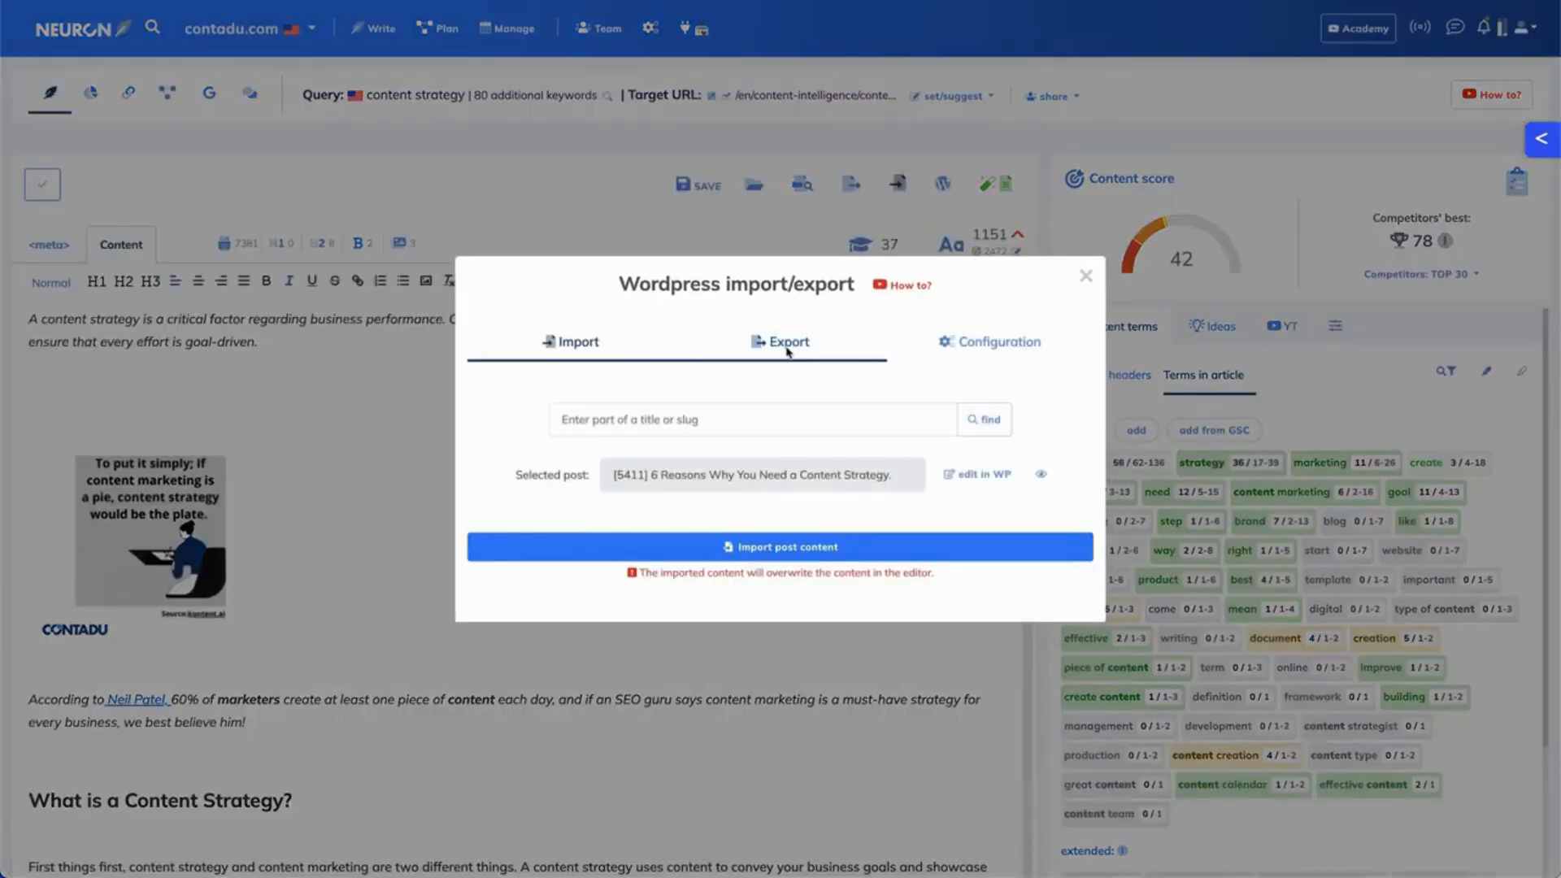
click(781, 341)
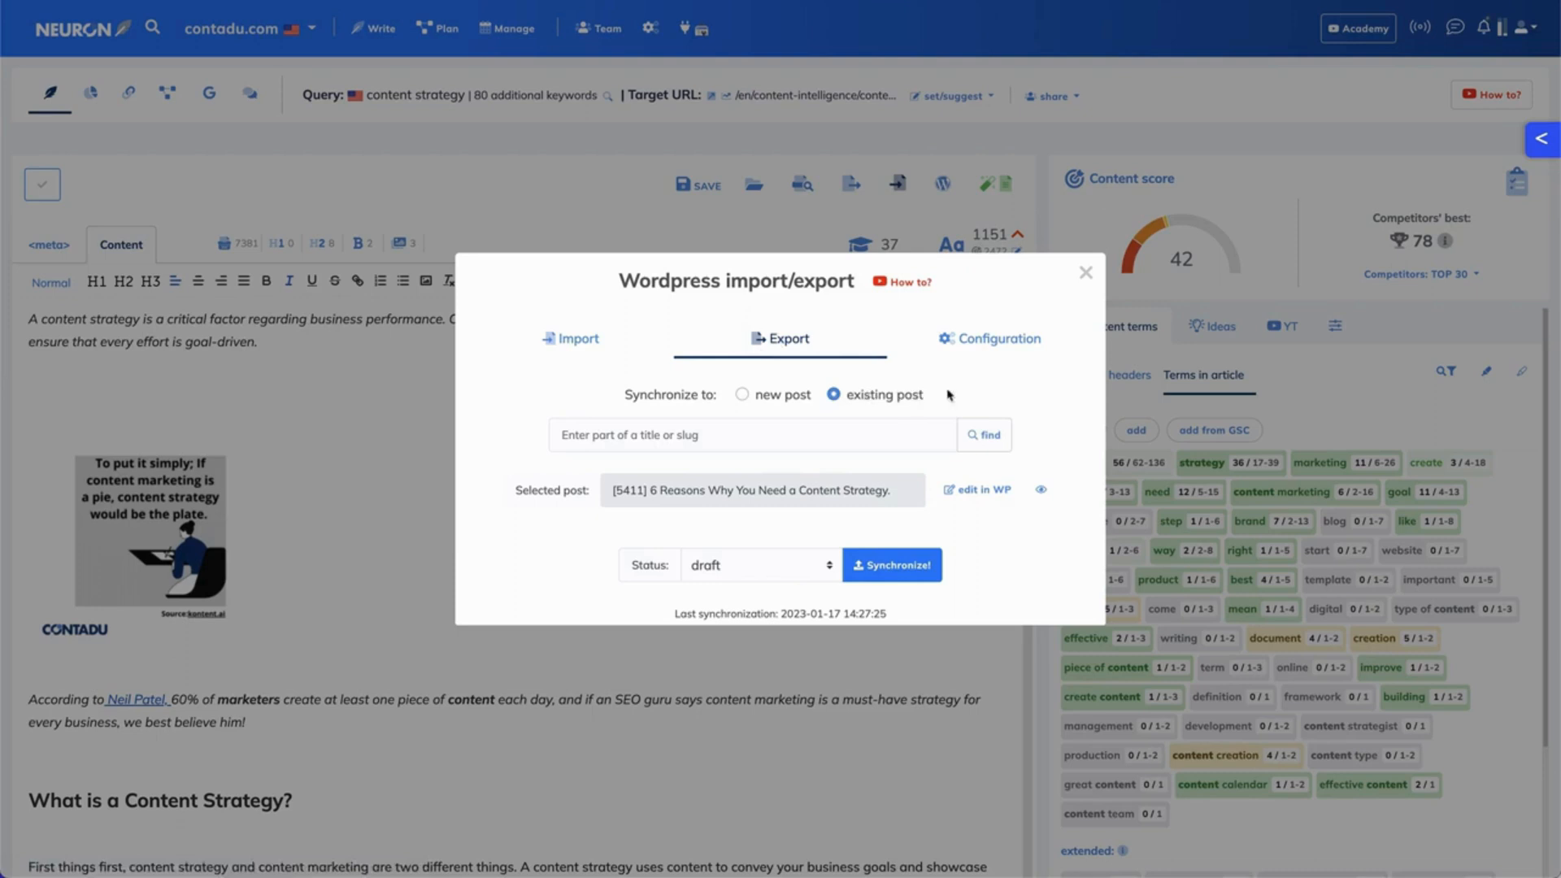
mouse_move(741, 555)
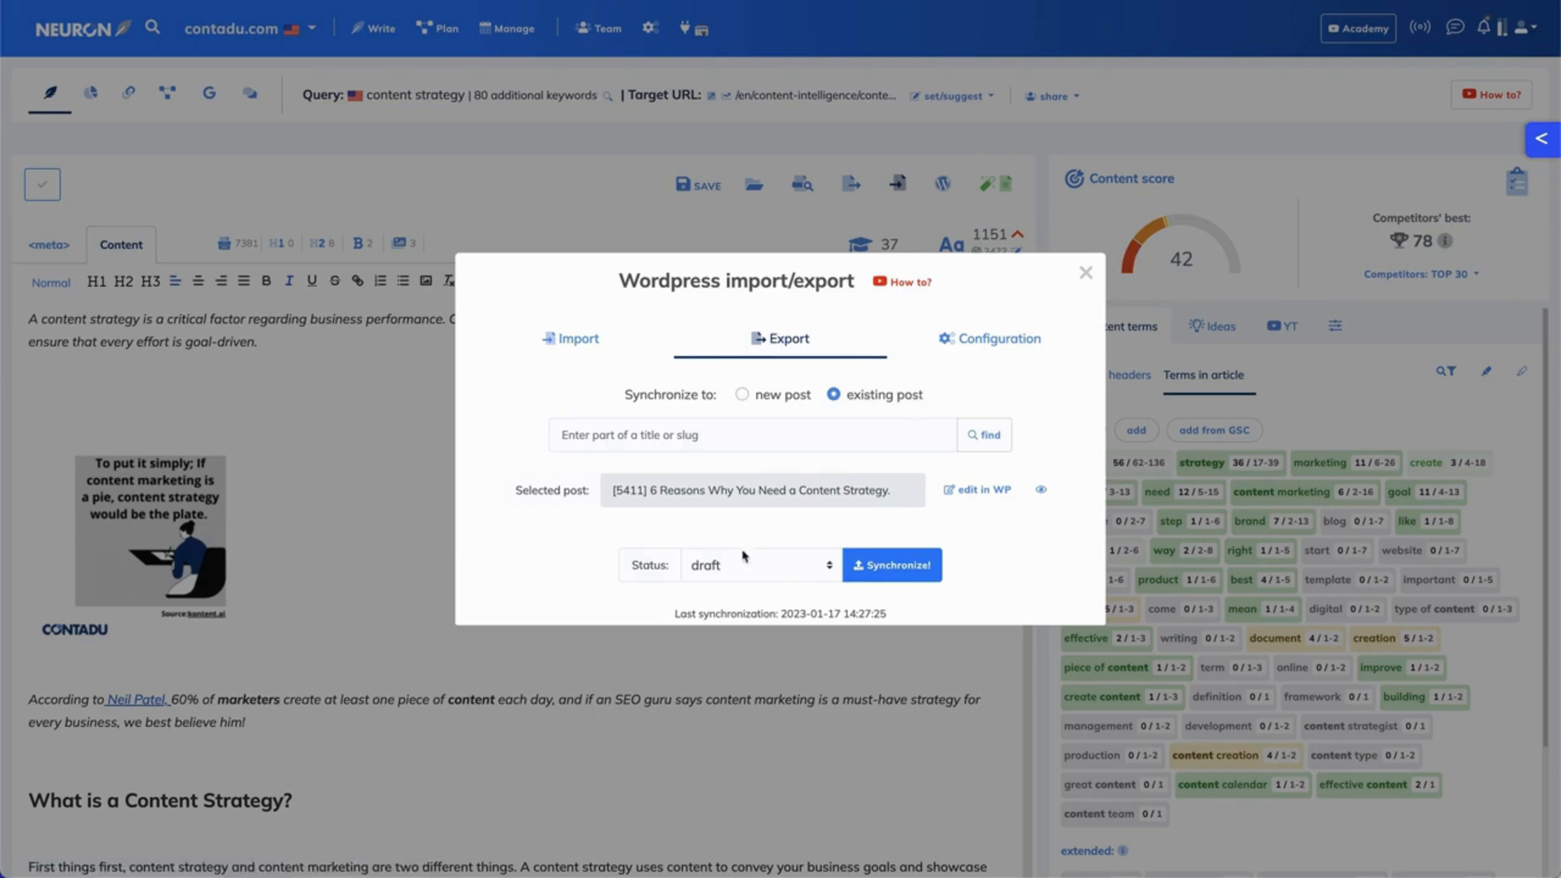
click(759, 564)
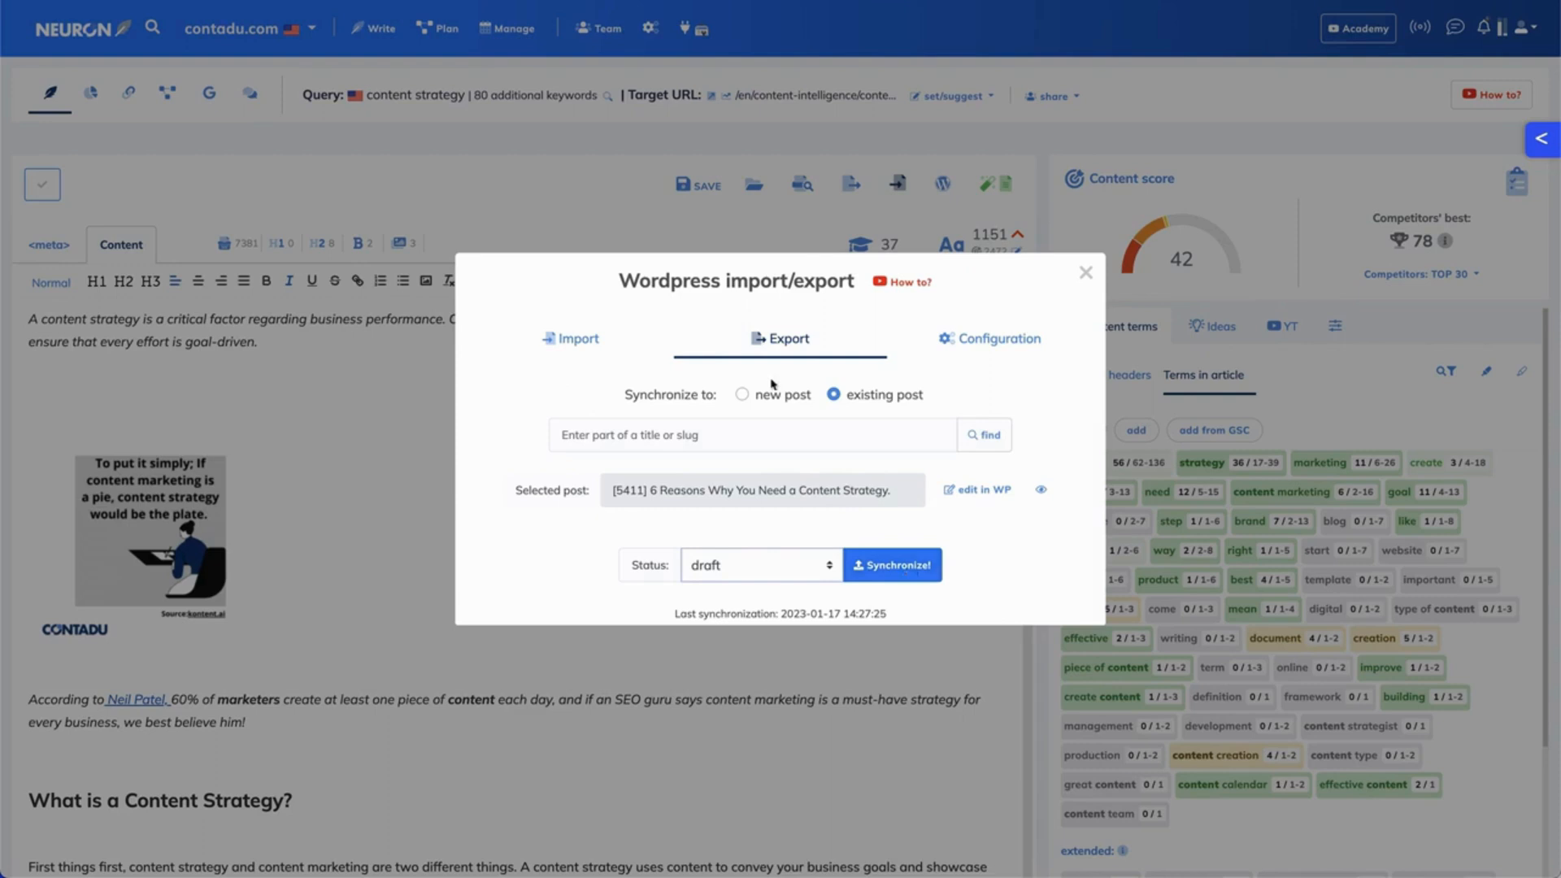
click(743, 395)
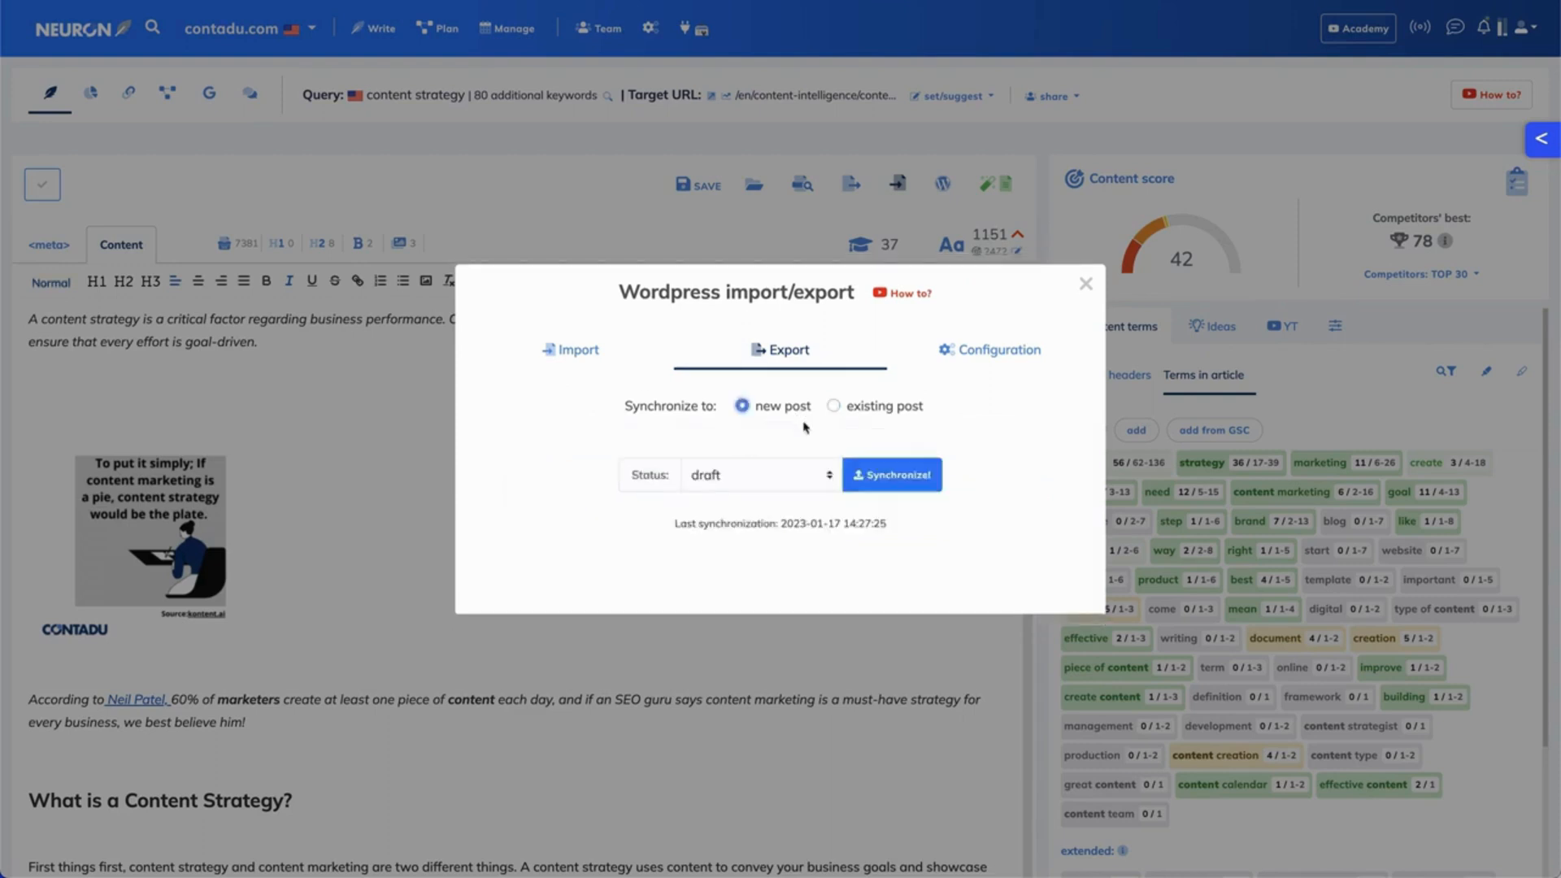